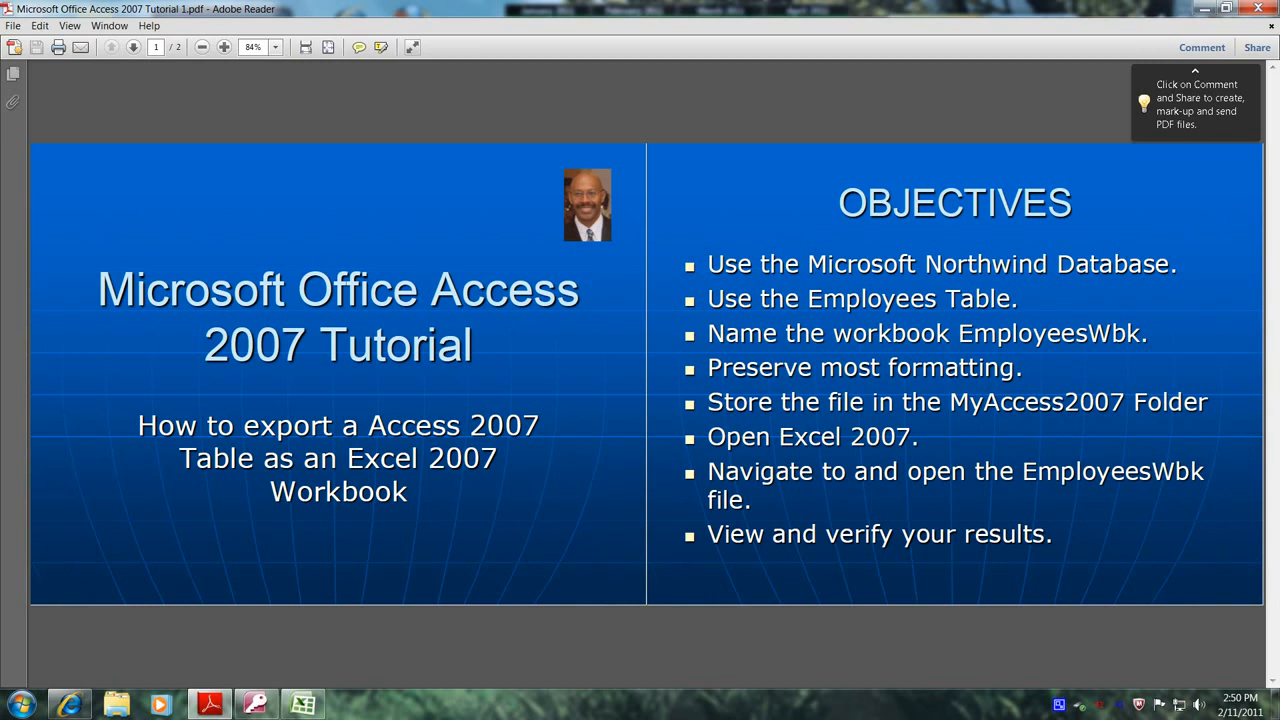
pyautogui.moveTo(915, 212)
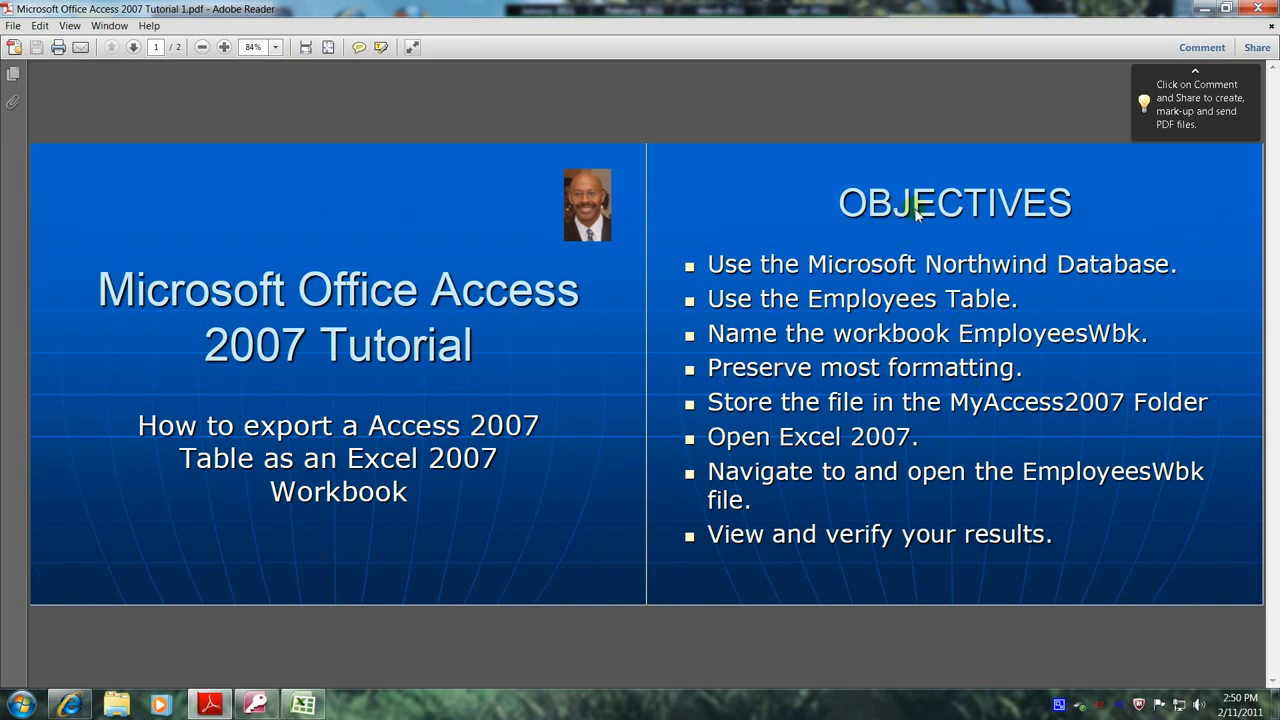
pyautogui.moveTo(930, 275)
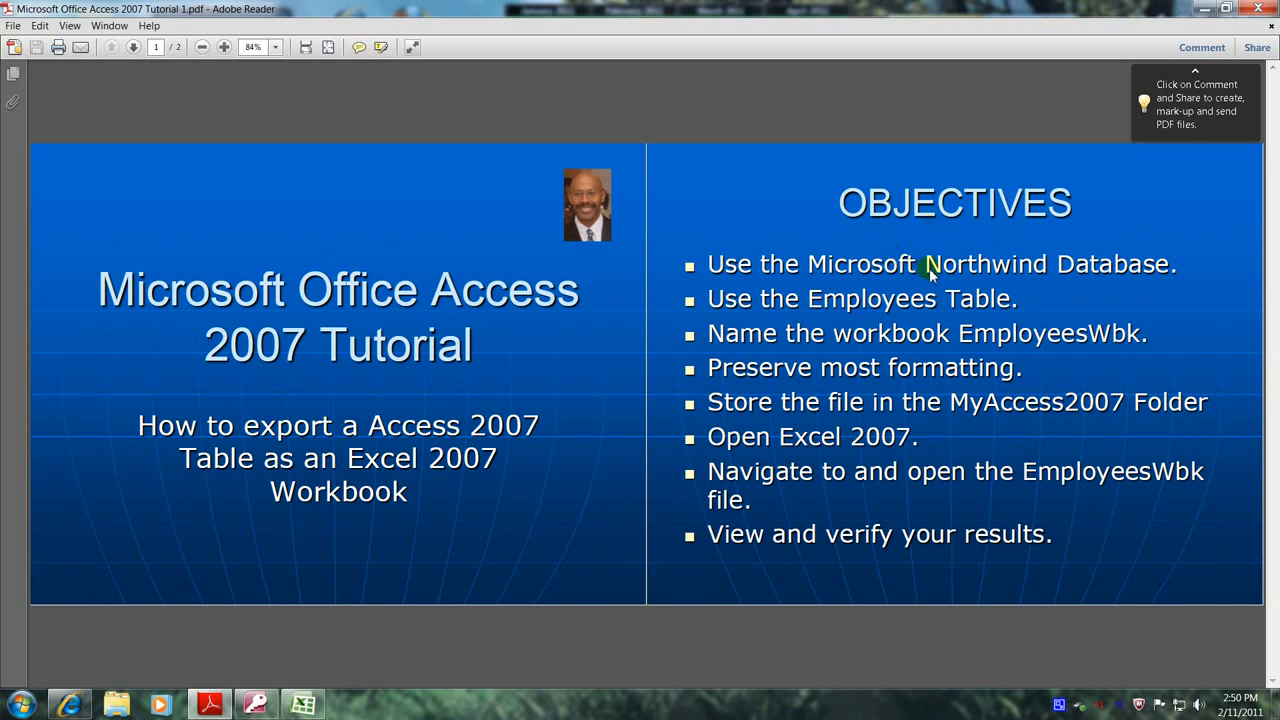
pyautogui.moveTo(1085, 303)
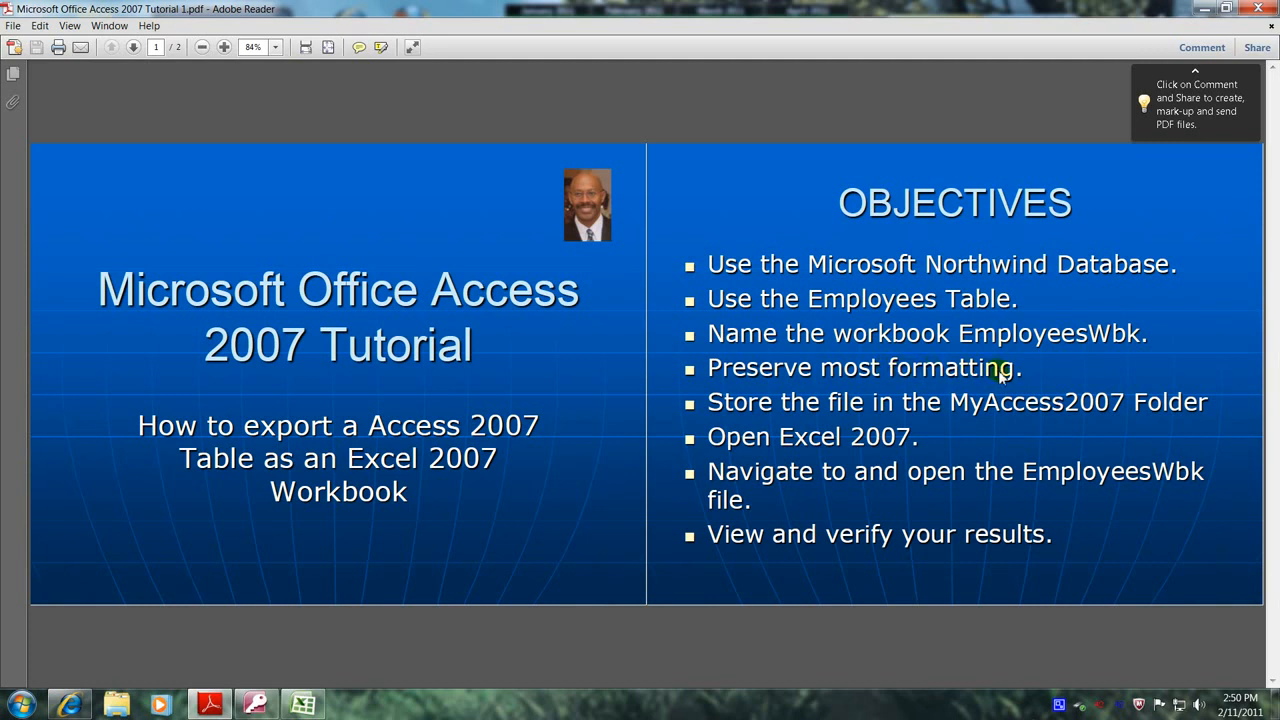
pyautogui.moveTo(960, 405)
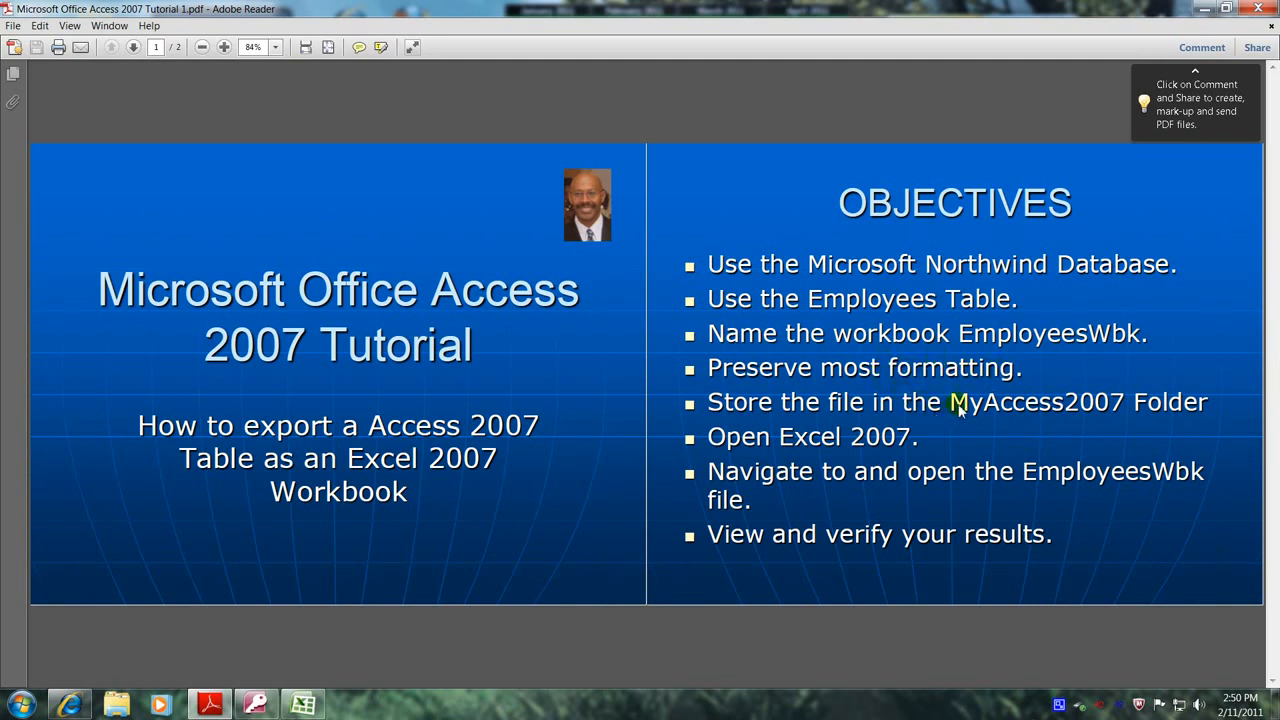
pyautogui.moveTo(1200, 405)
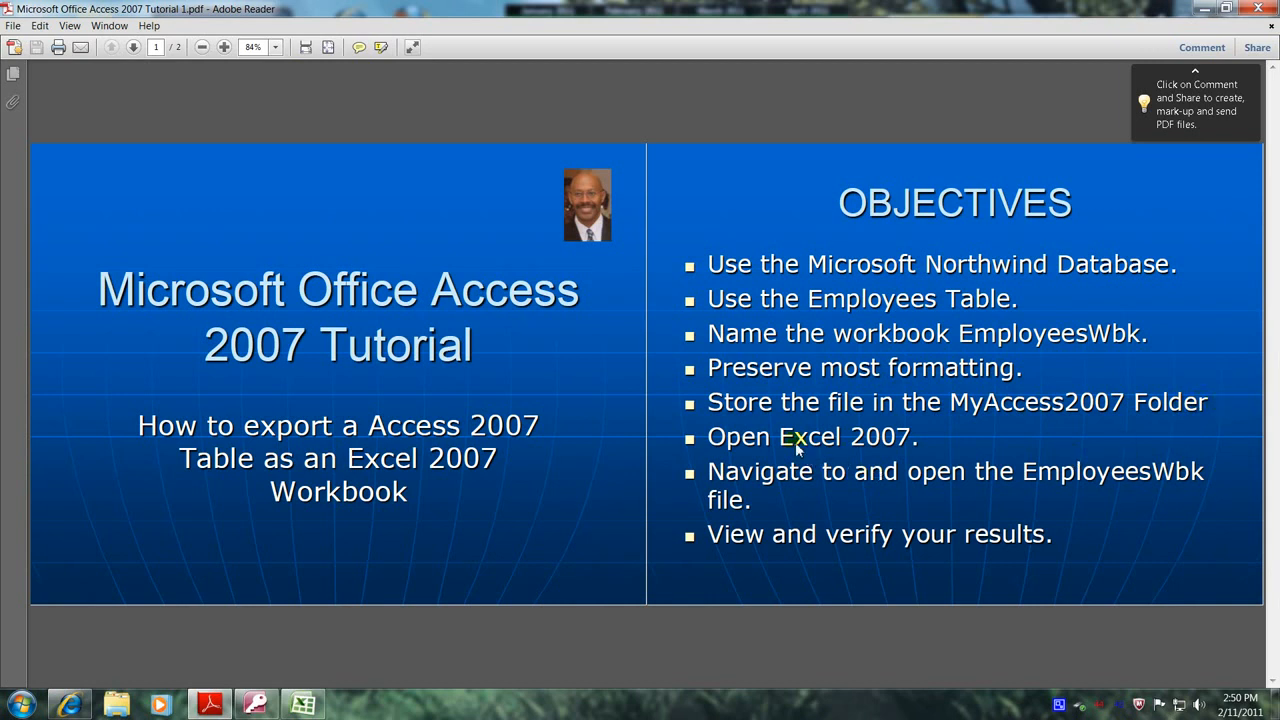
pyautogui.moveTo(915, 440)
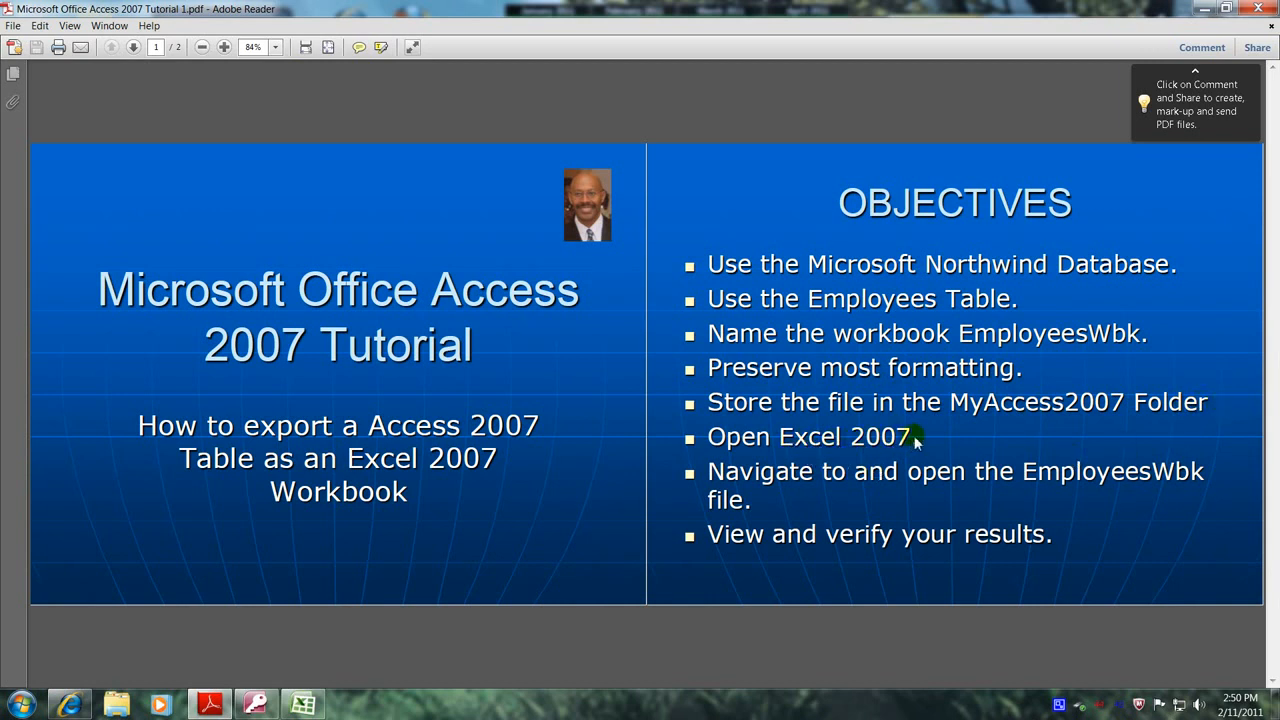
pyautogui.moveTo(870, 488)
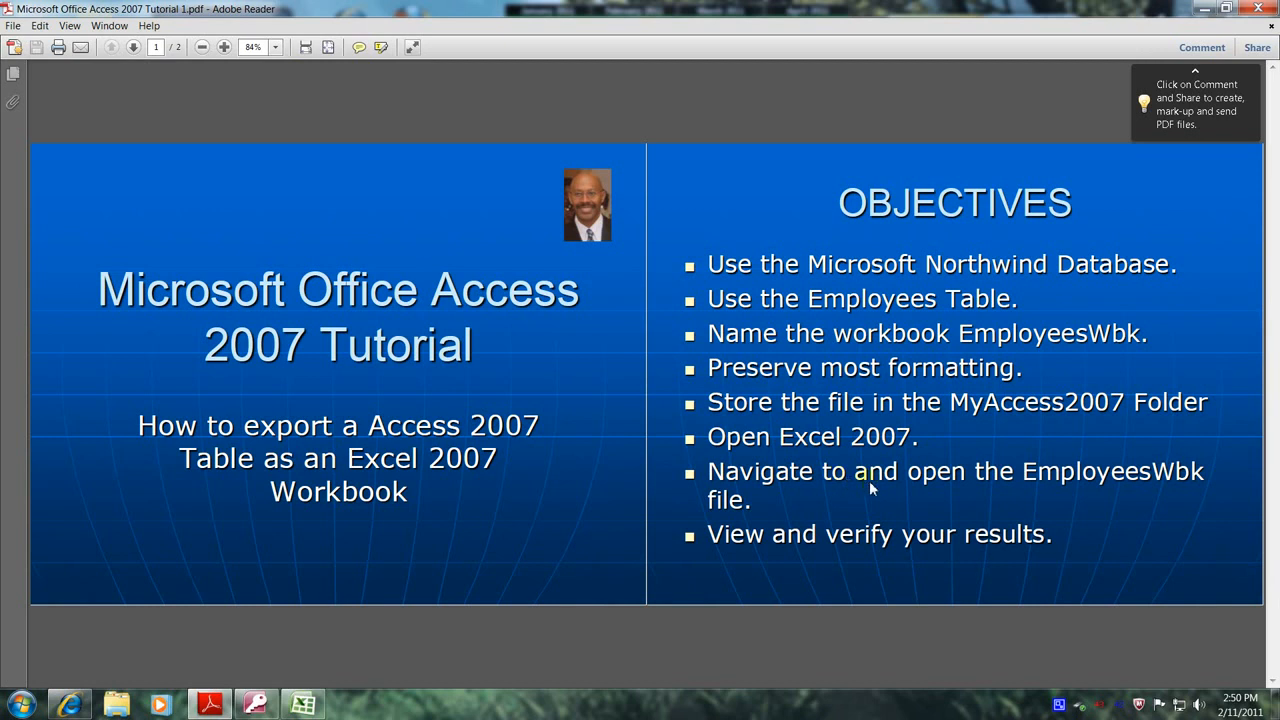
pyautogui.moveTo(1200, 482)
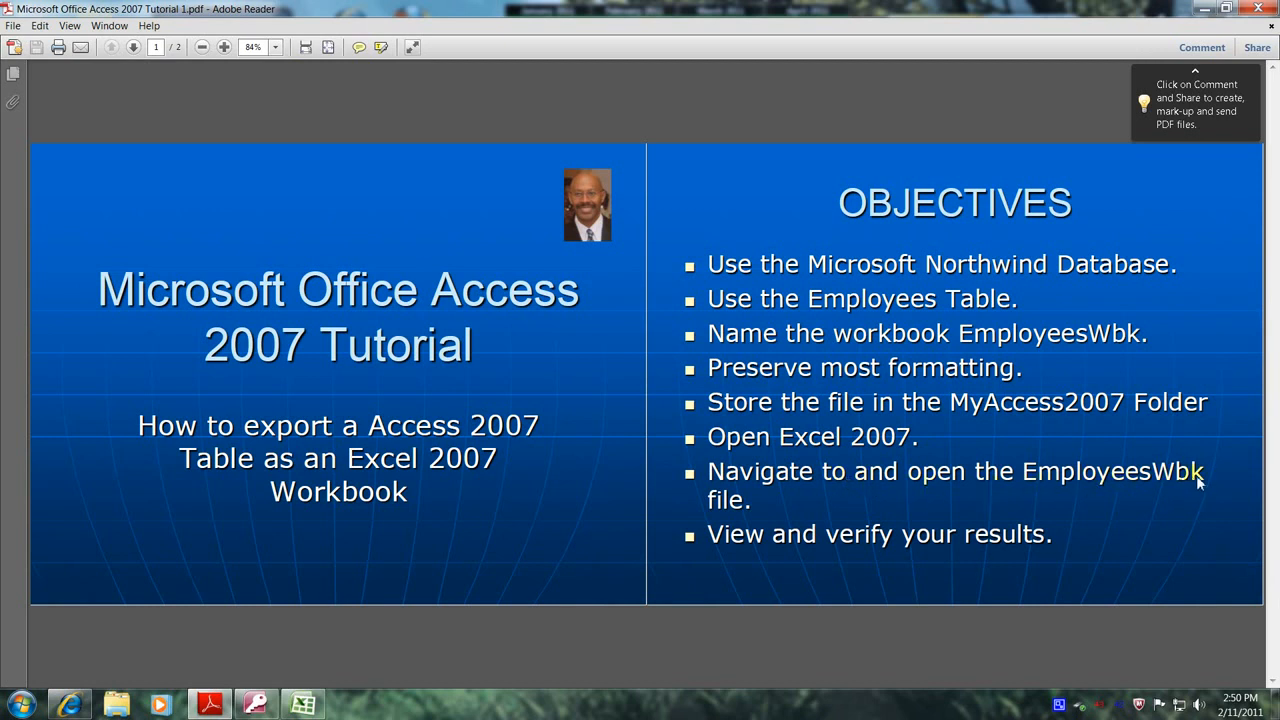
pyautogui.moveTo(1143, 547)
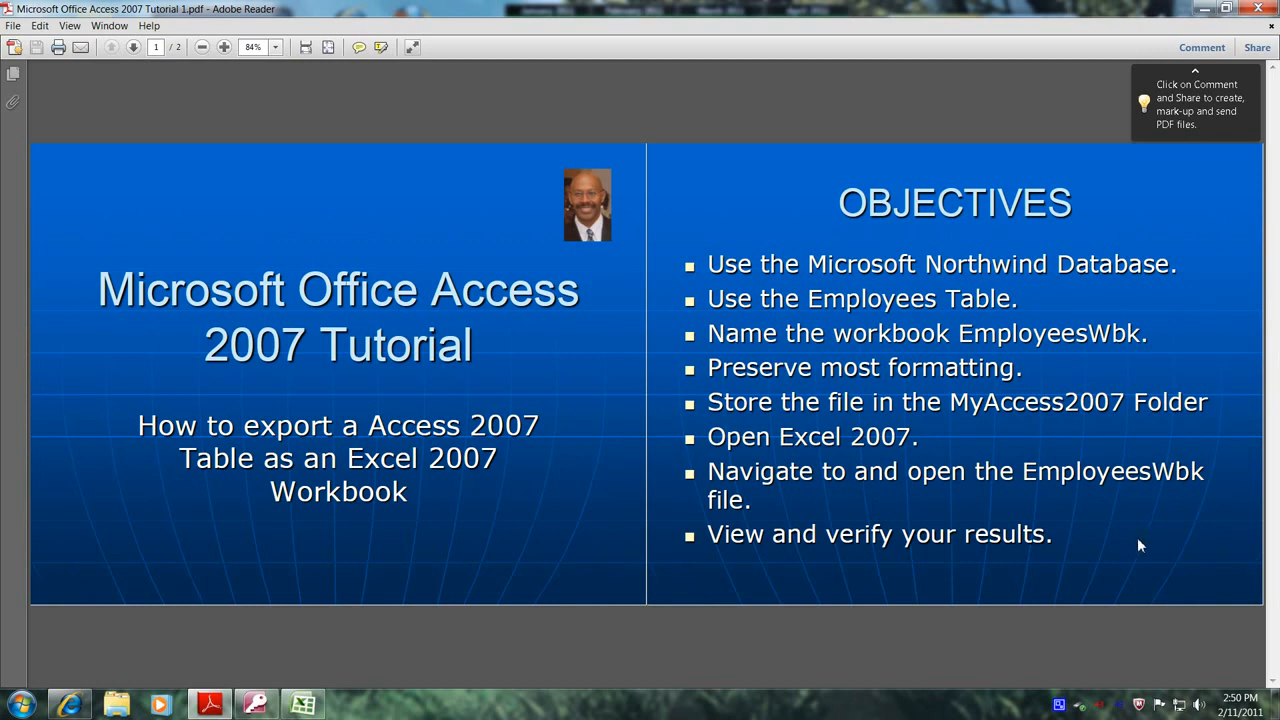
pyautogui.moveTo(437, 584)
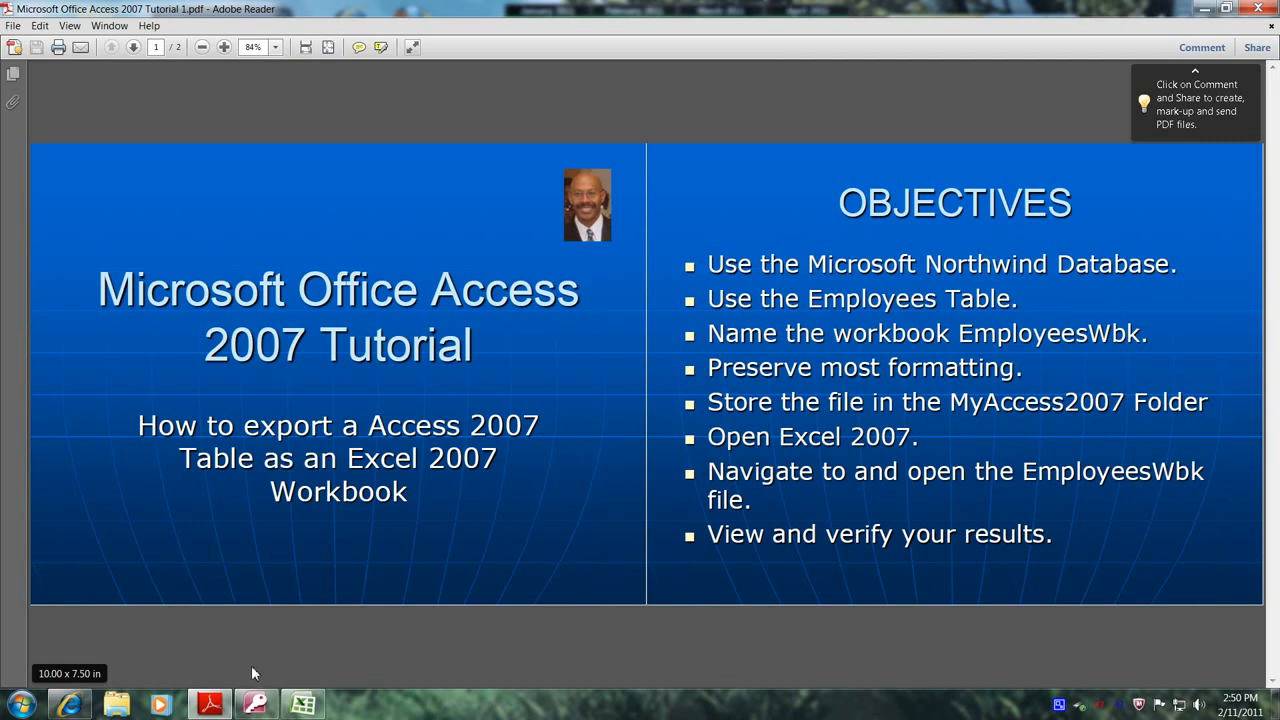
# Enable the Northwind database content and log in to reach the home form
pyautogui.click(256, 705)
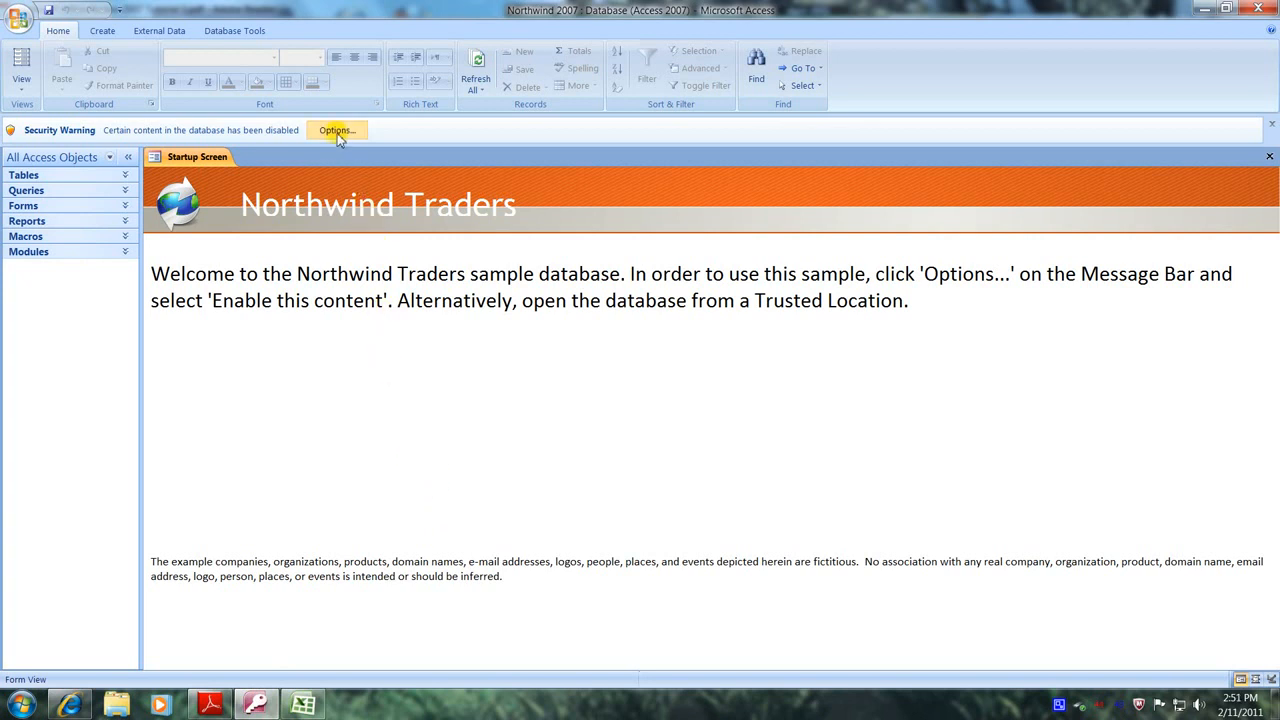
pyautogui.click(336, 130)
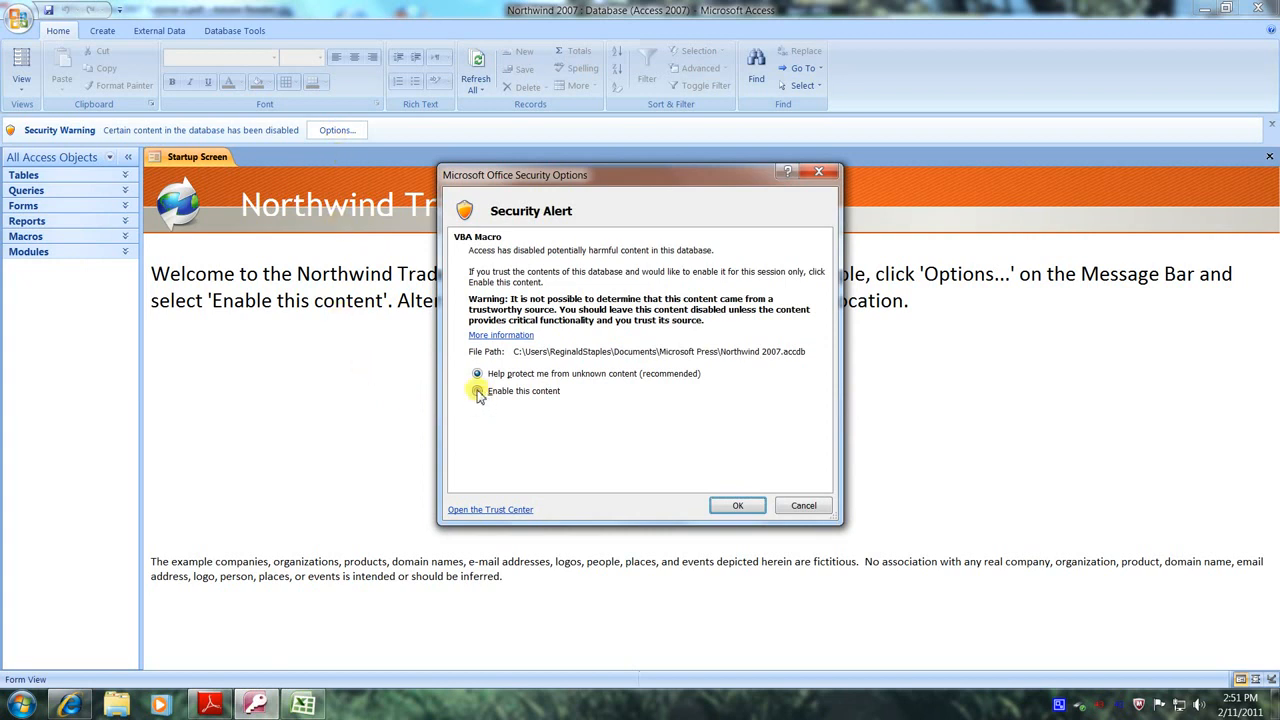
pyautogui.click(477, 390)
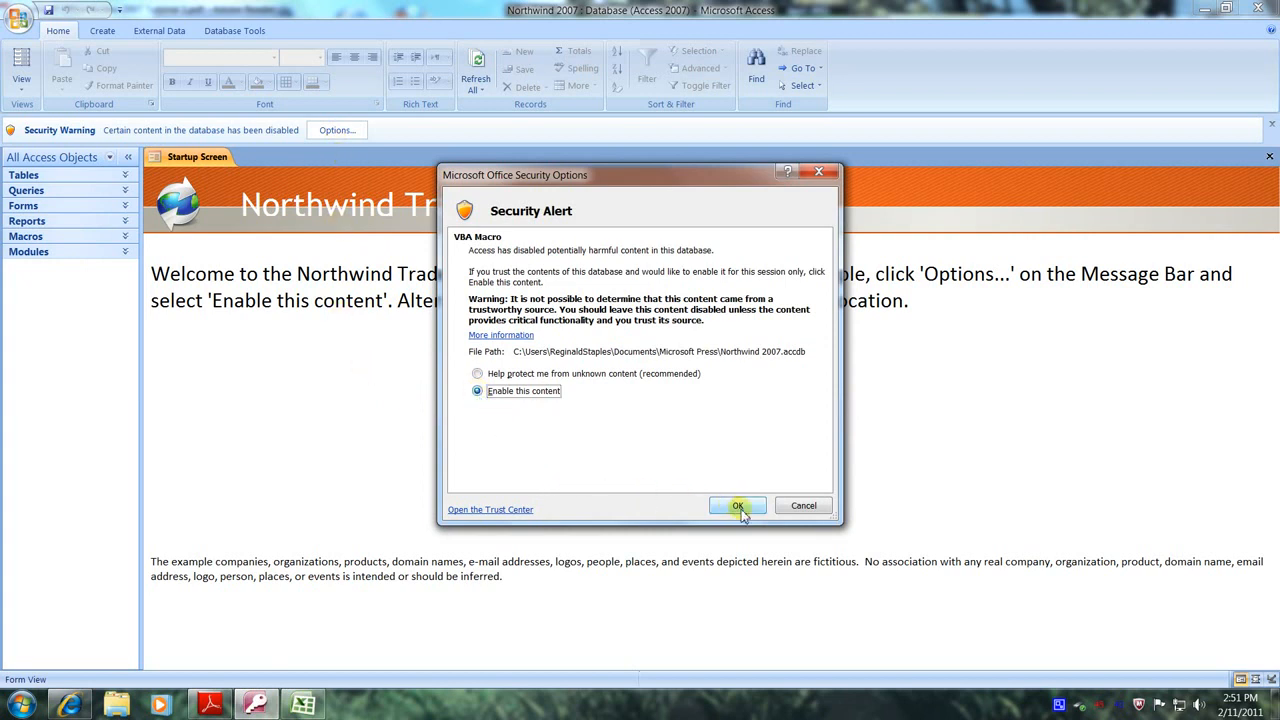
pyautogui.click(737, 505)
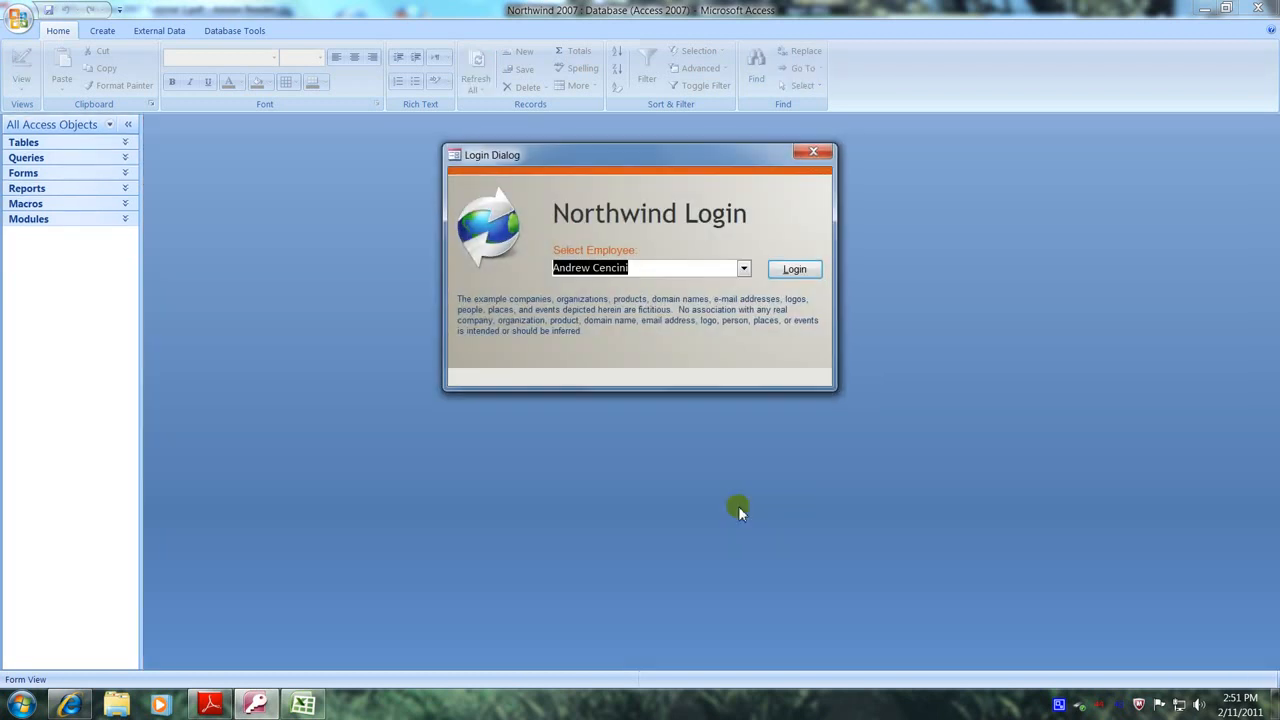
pyautogui.moveTo(780, 360)
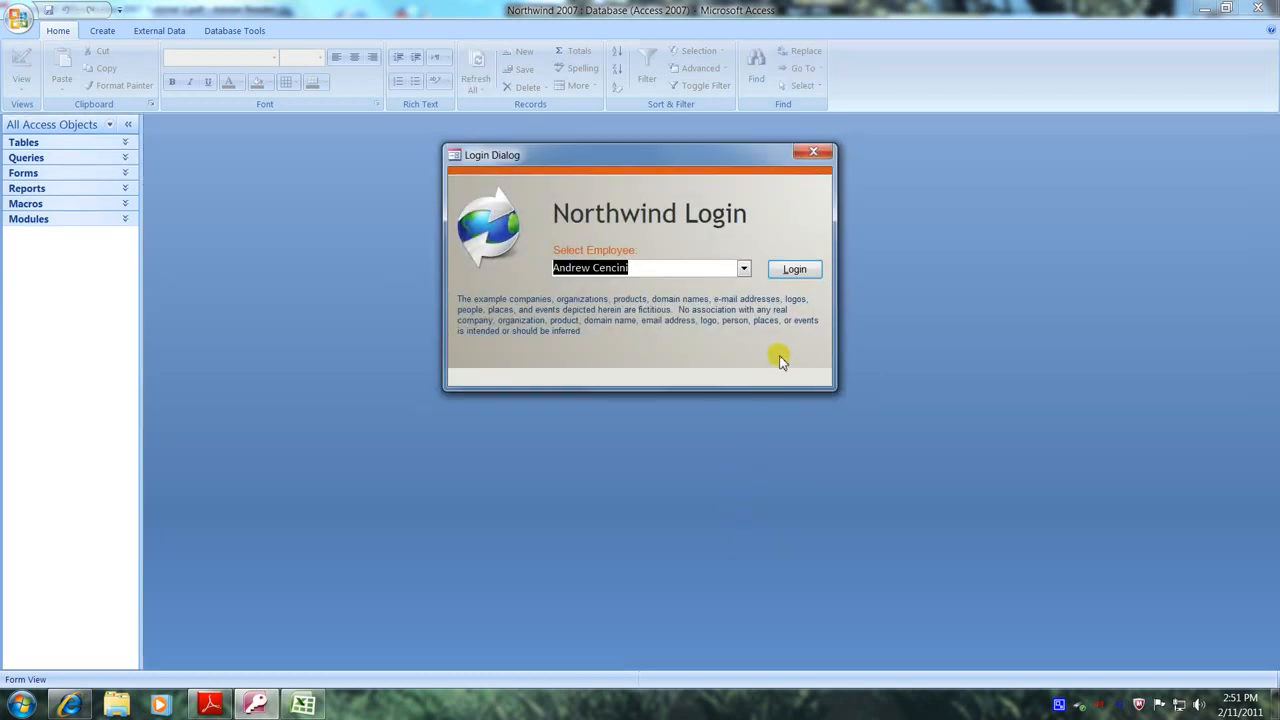
pyautogui.moveTo(794, 268)
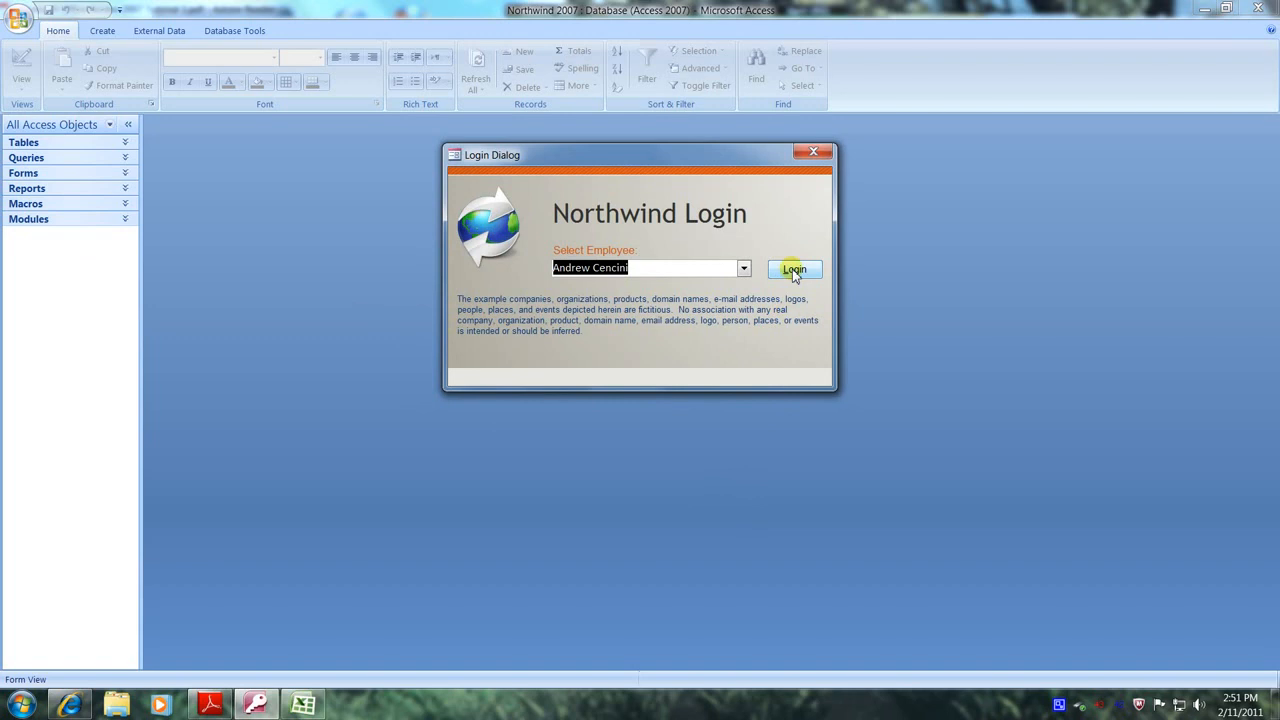
pyautogui.click(794, 269)
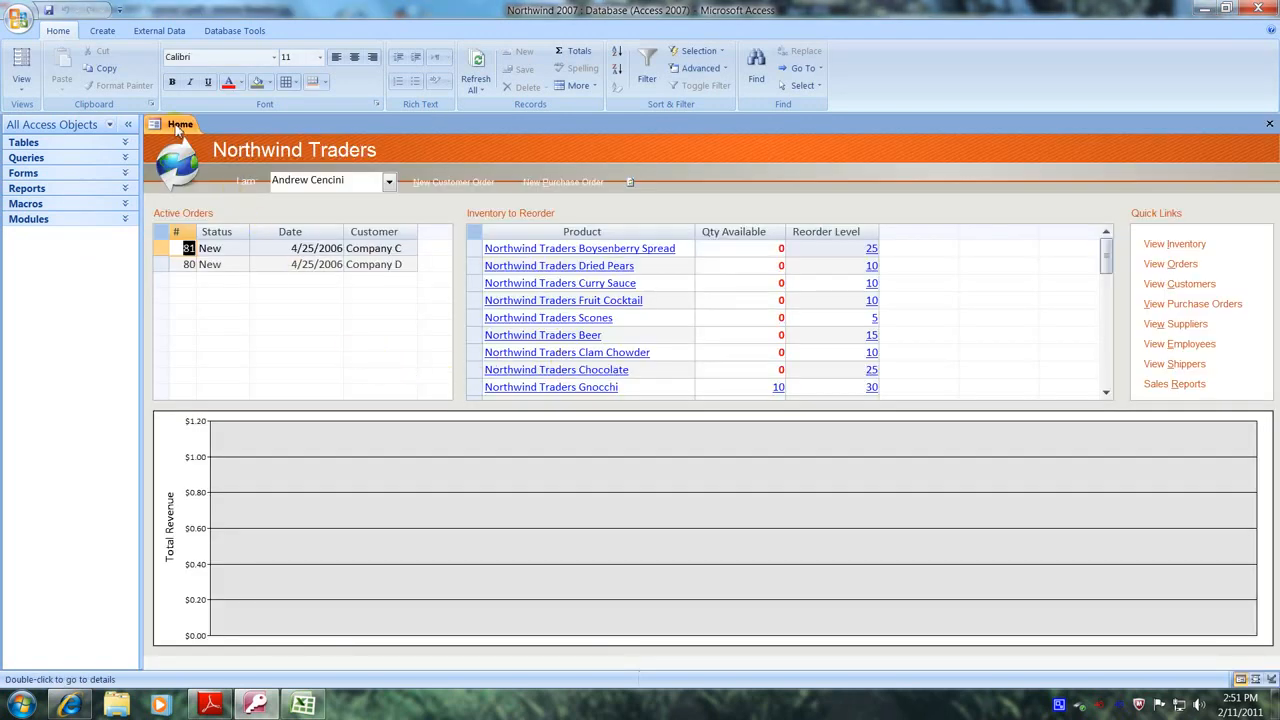
# Close the Northwind home form and open the Employees table
pyautogui.rightClick(180, 124)
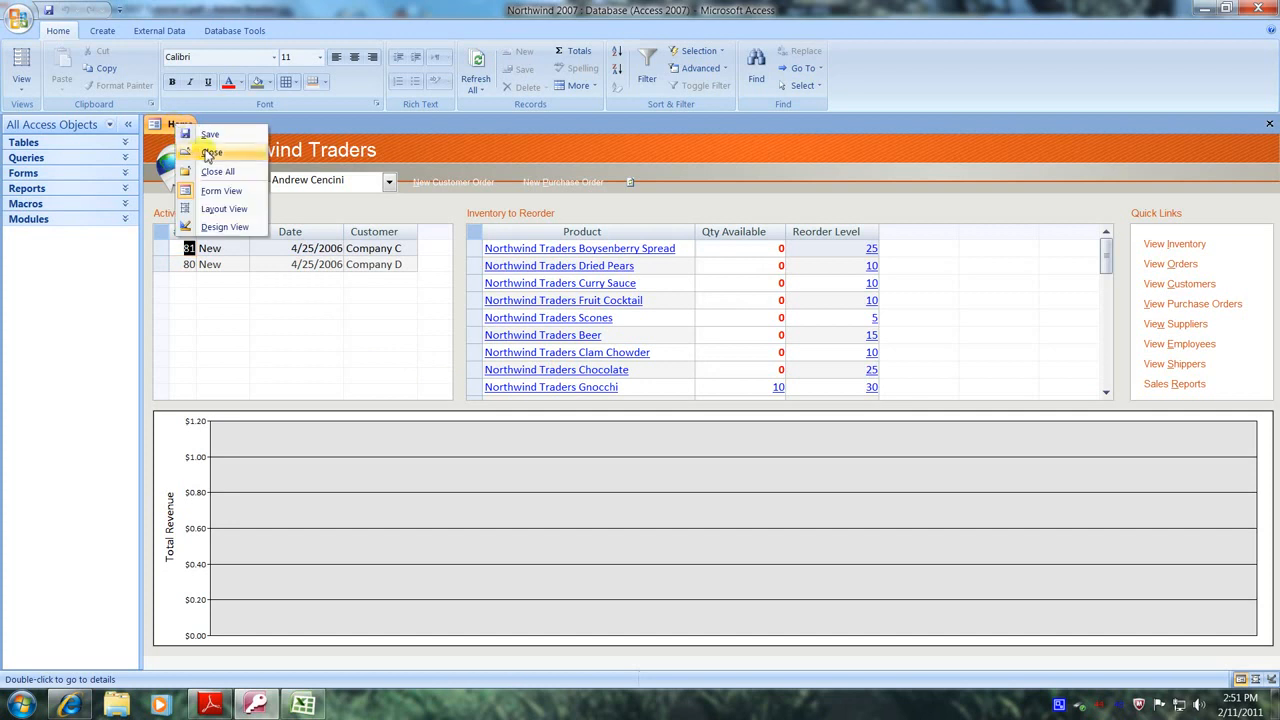
pyautogui.click(211, 152)
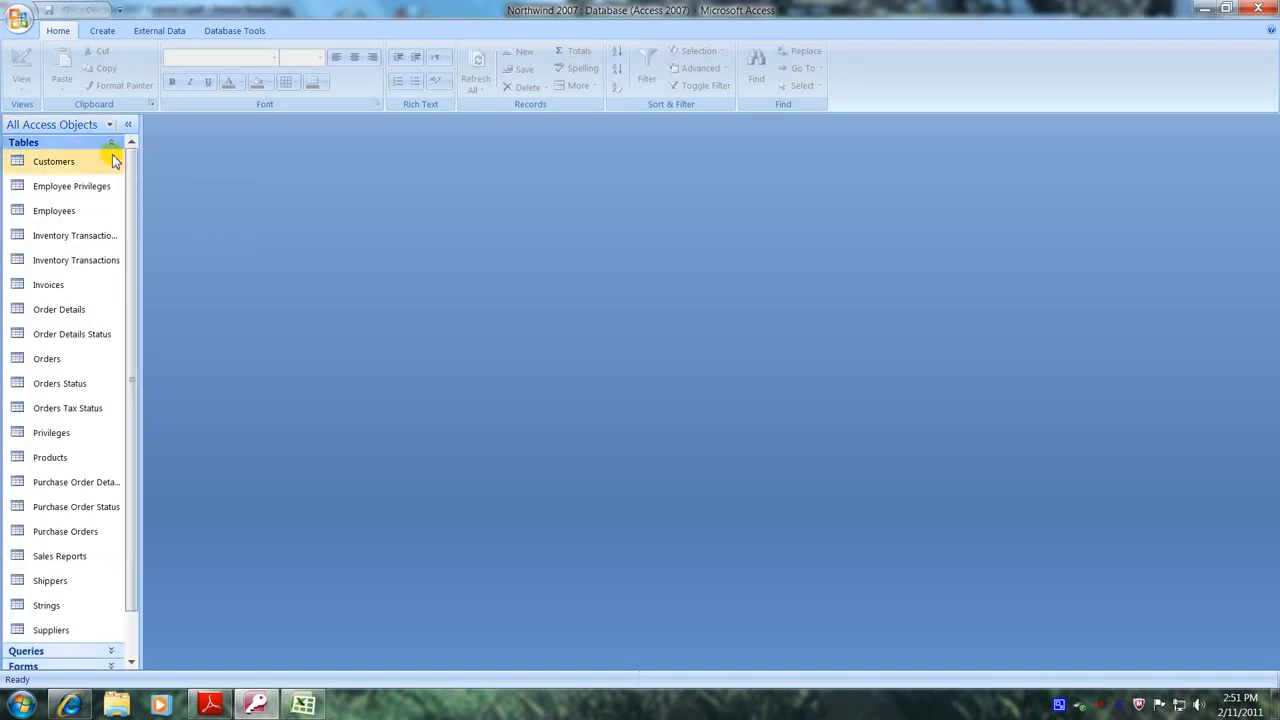
pyautogui.moveTo(54, 210)
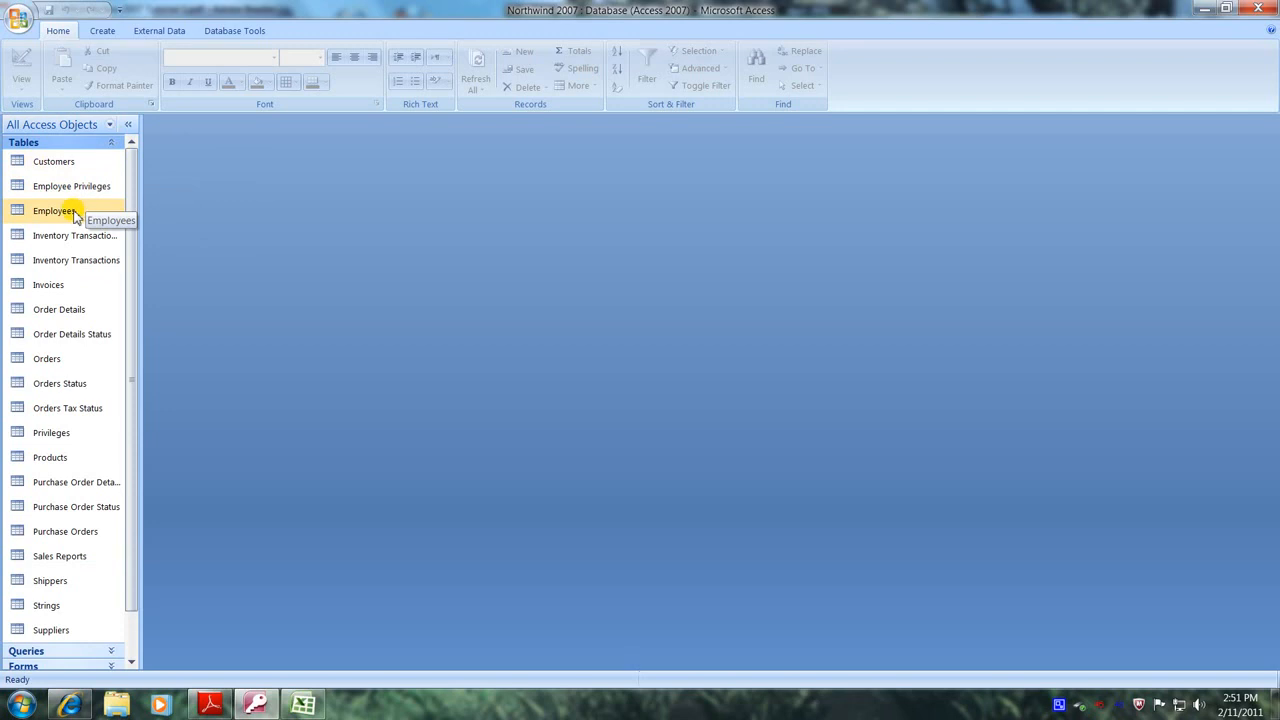
pyautogui.doubleClick(53, 210)
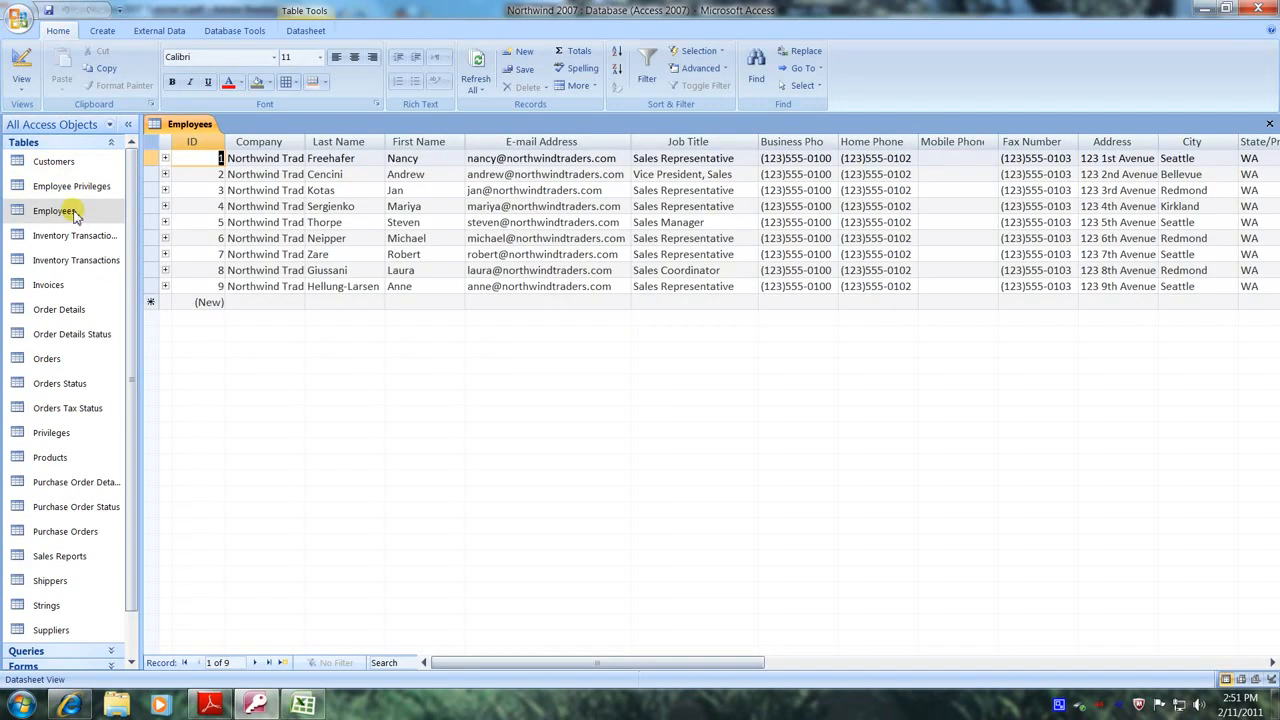
pyautogui.moveTo(97, 210)
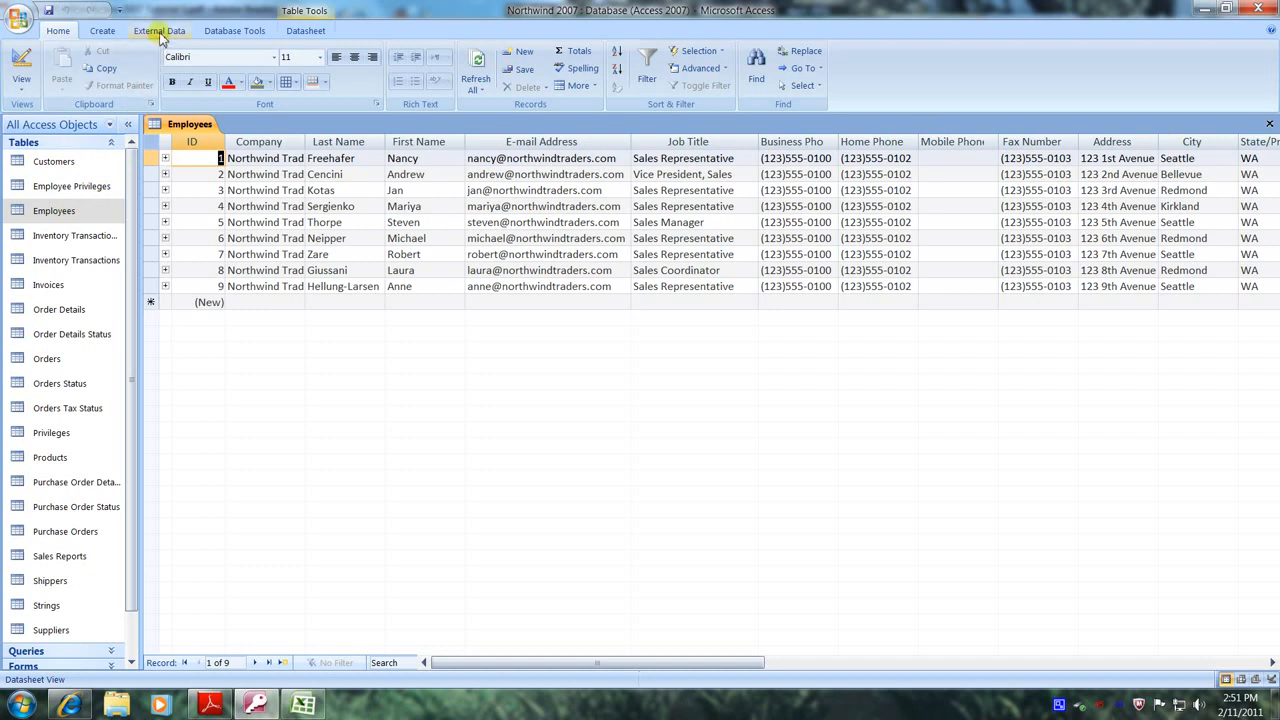
# Start an Excel export of Employees, saving as EmployeesWbk.xlsx in MyAccess2007
pyautogui.click(159, 30)
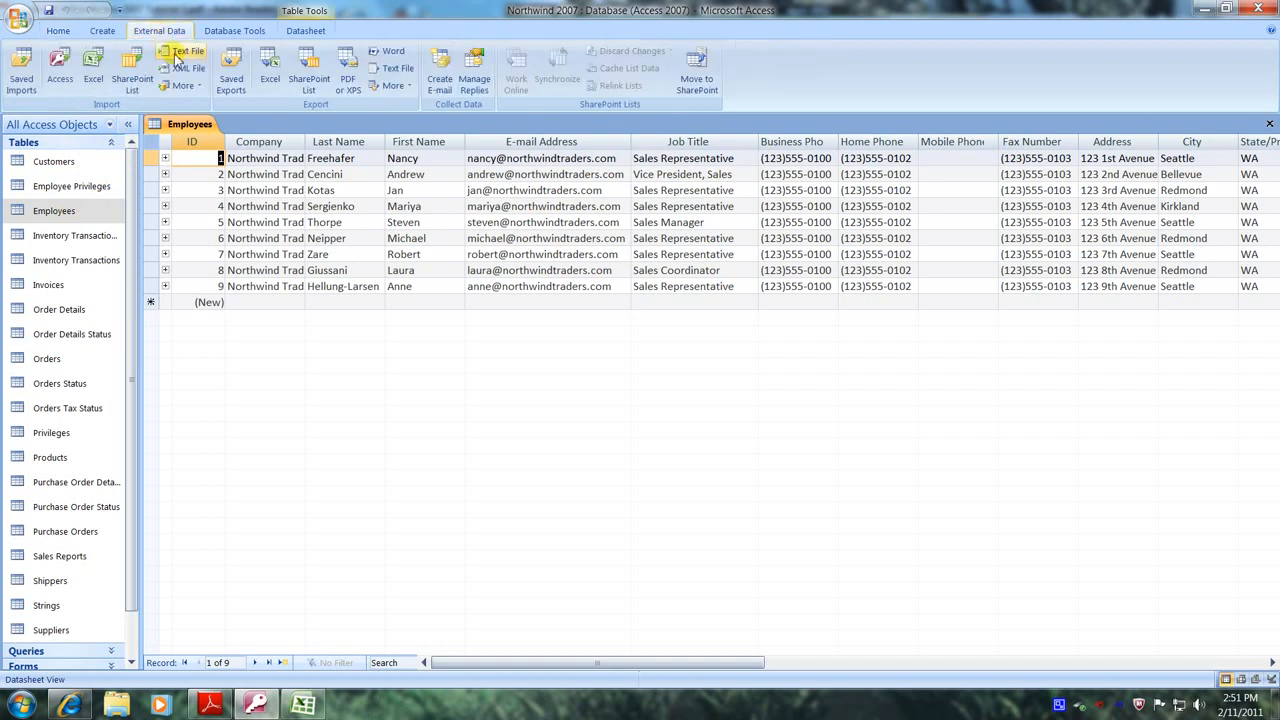
pyautogui.moveTo(323, 106)
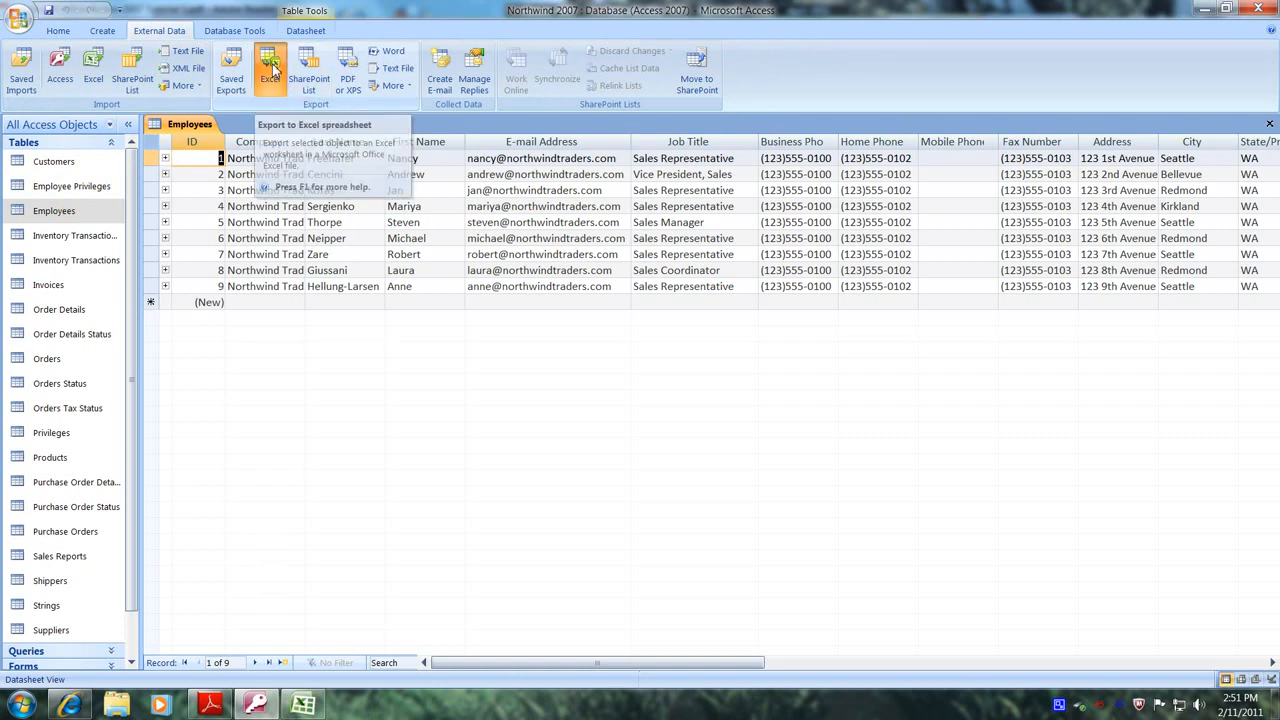
pyautogui.click(269, 65)
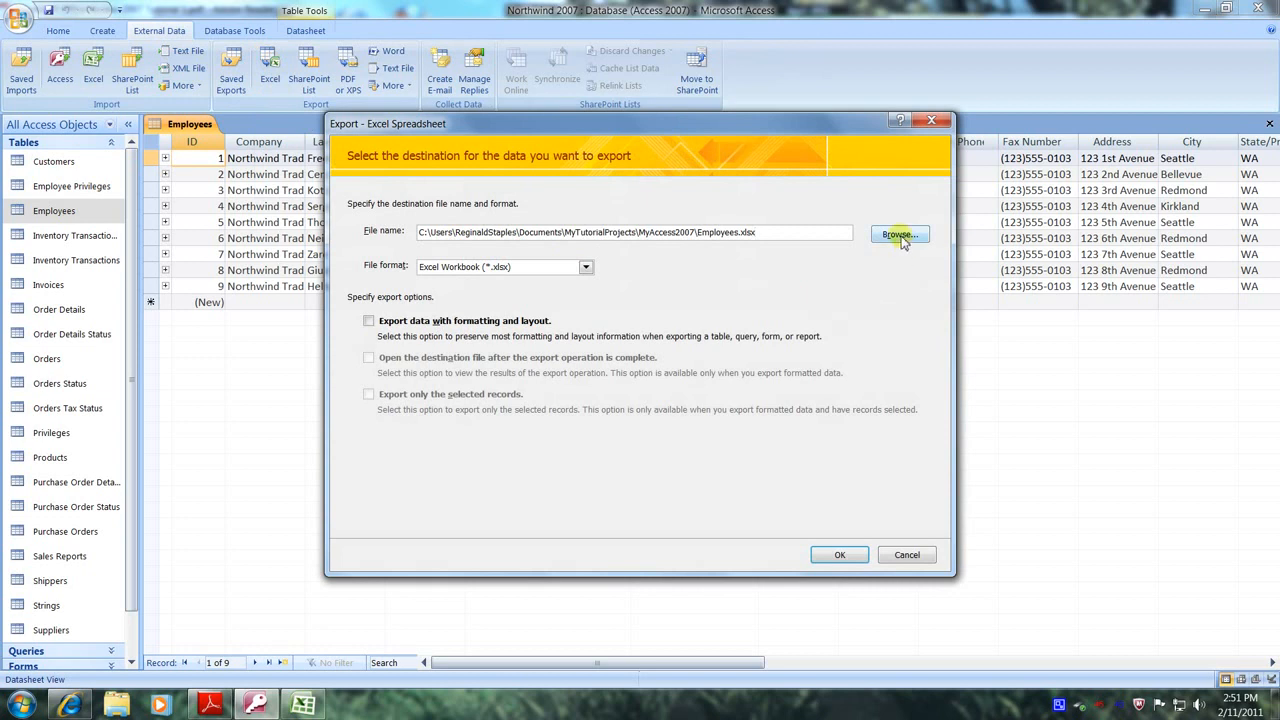
pyautogui.click(898, 234)
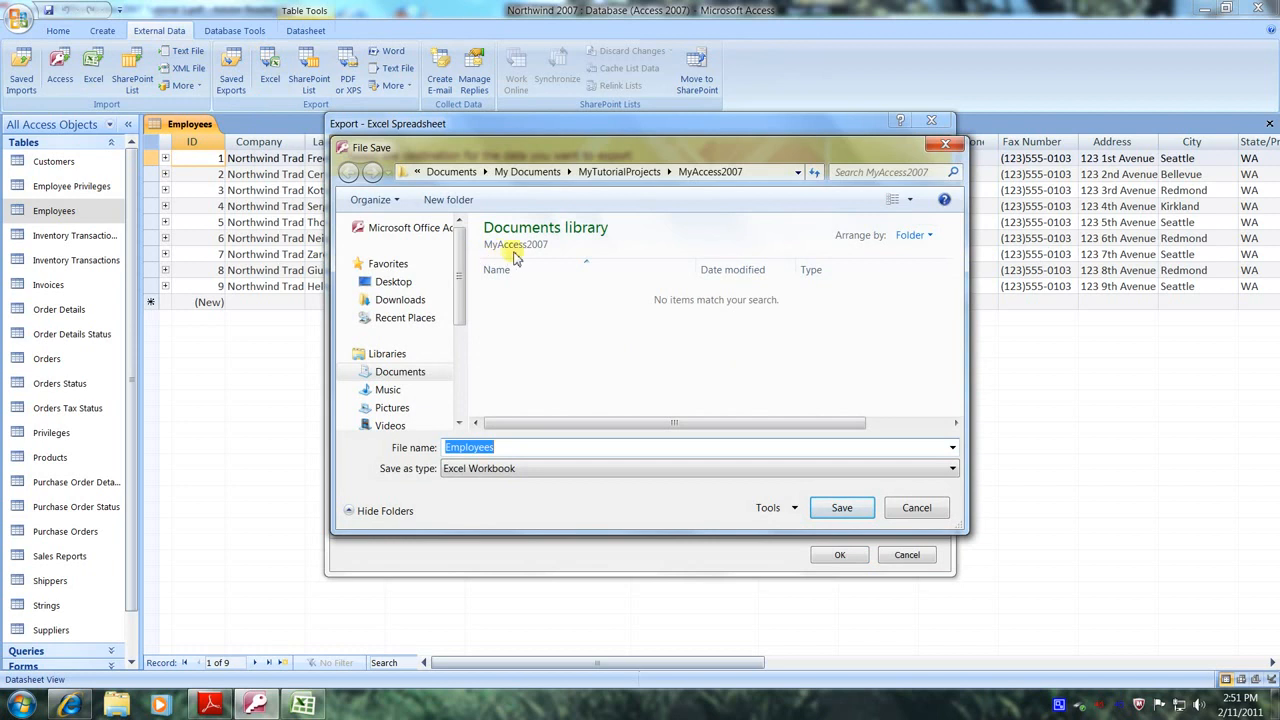
pyautogui.moveTo(548, 262)
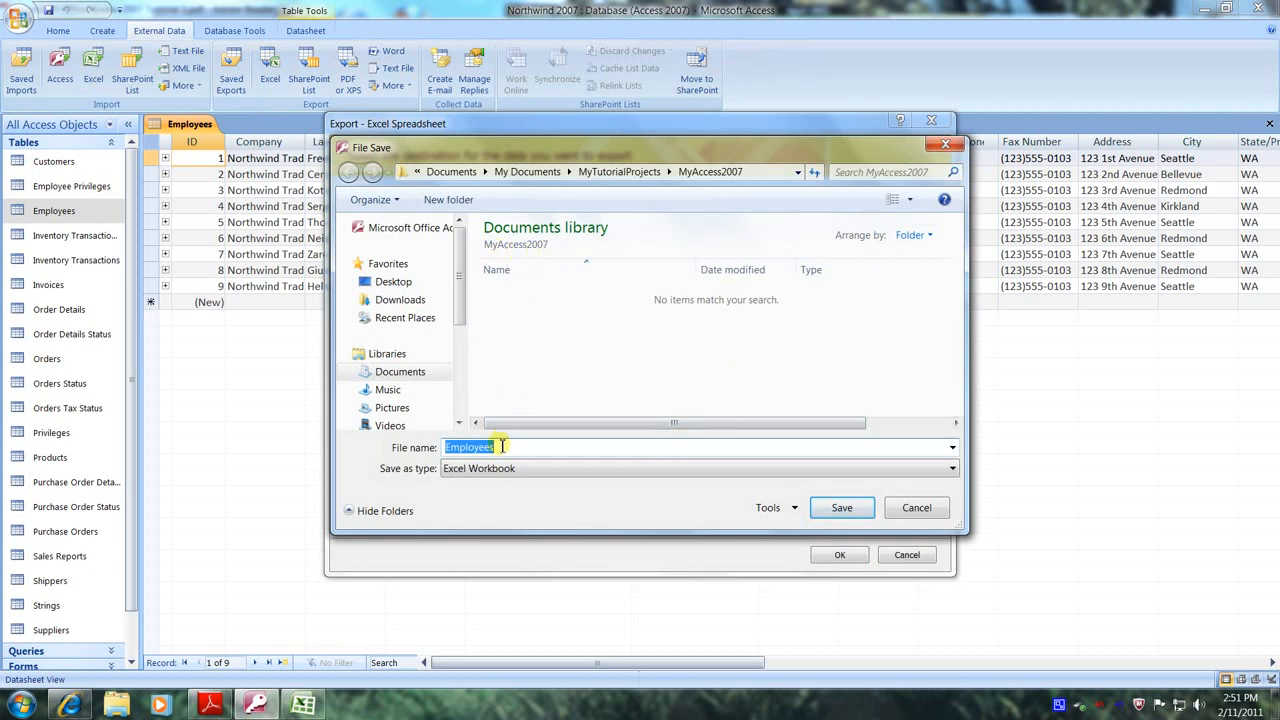
pyautogui.moveTo(556, 360)
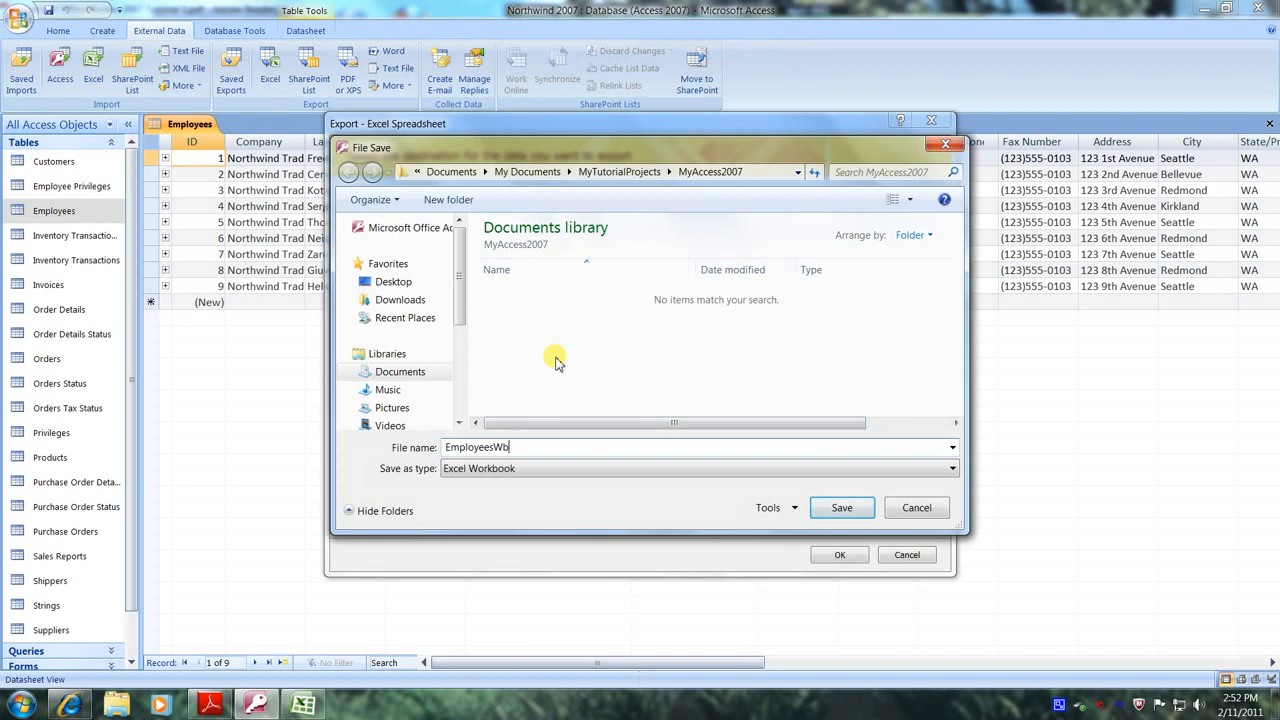
pyautogui.write('k')
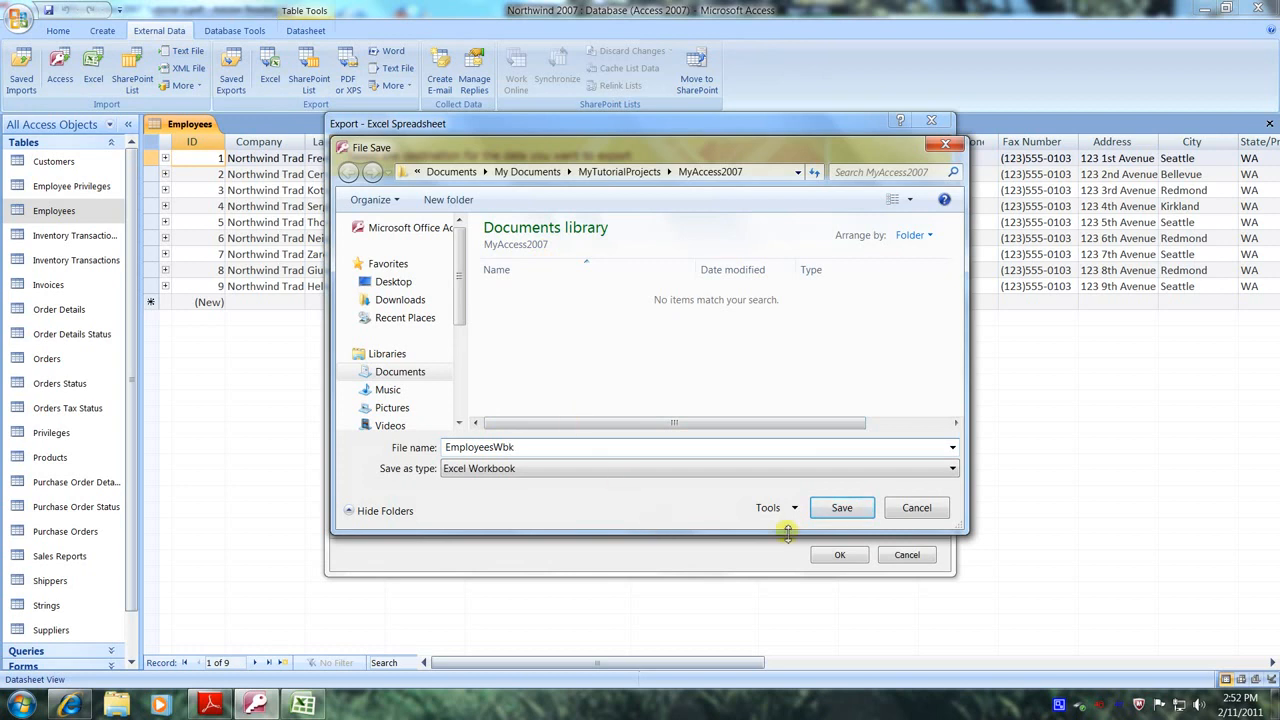
pyautogui.click(841, 507)
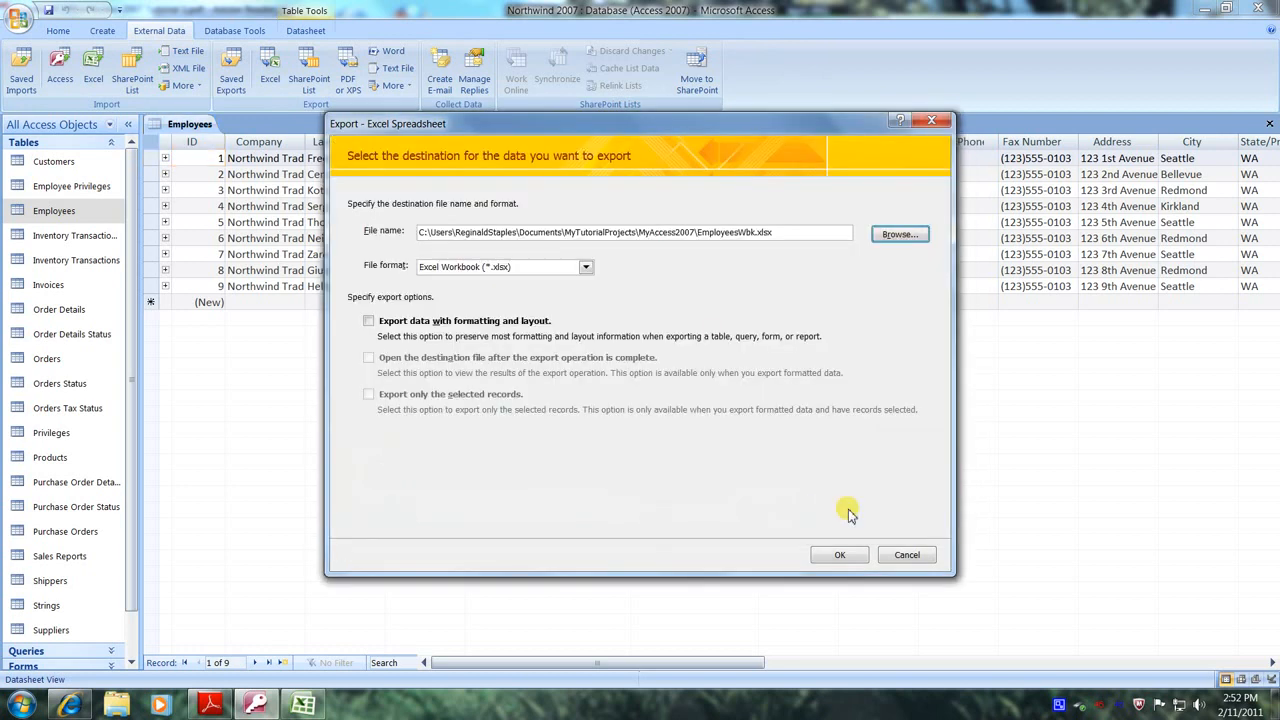
pyautogui.moveTo(742, 521)
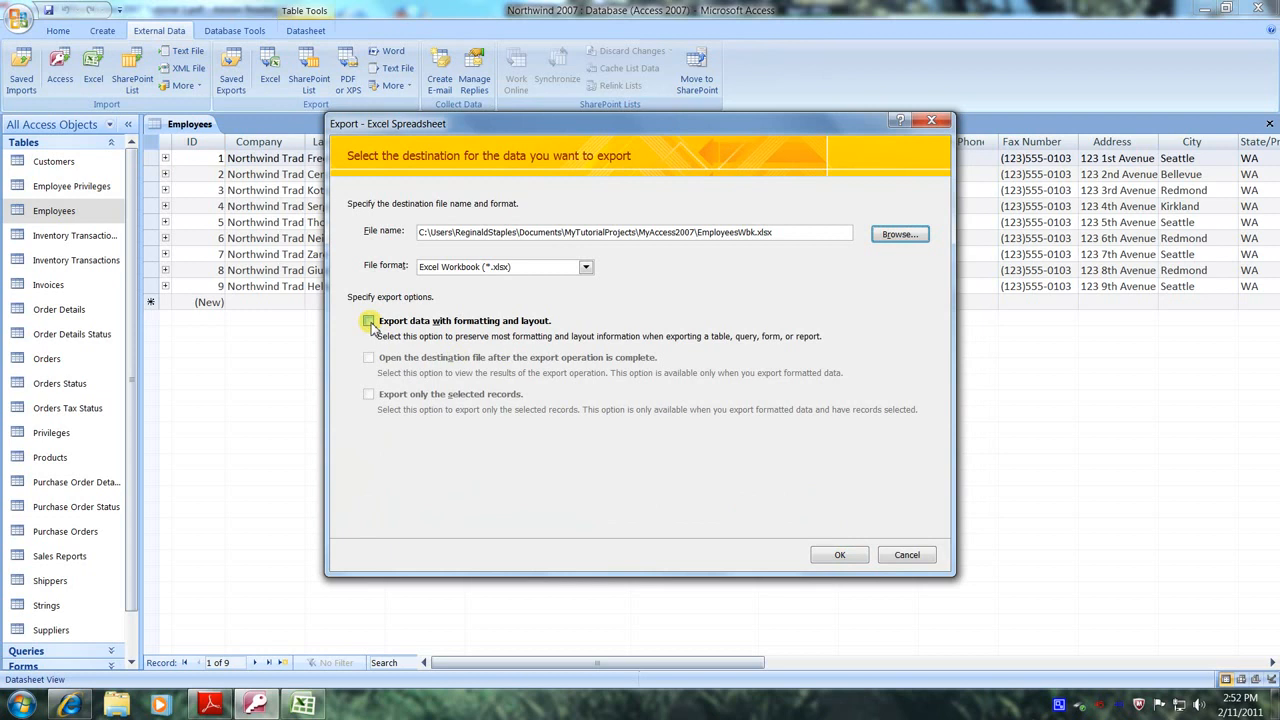
# Export with formatting and layout, then close the wizard without saving export steps
pyautogui.click(369, 321)
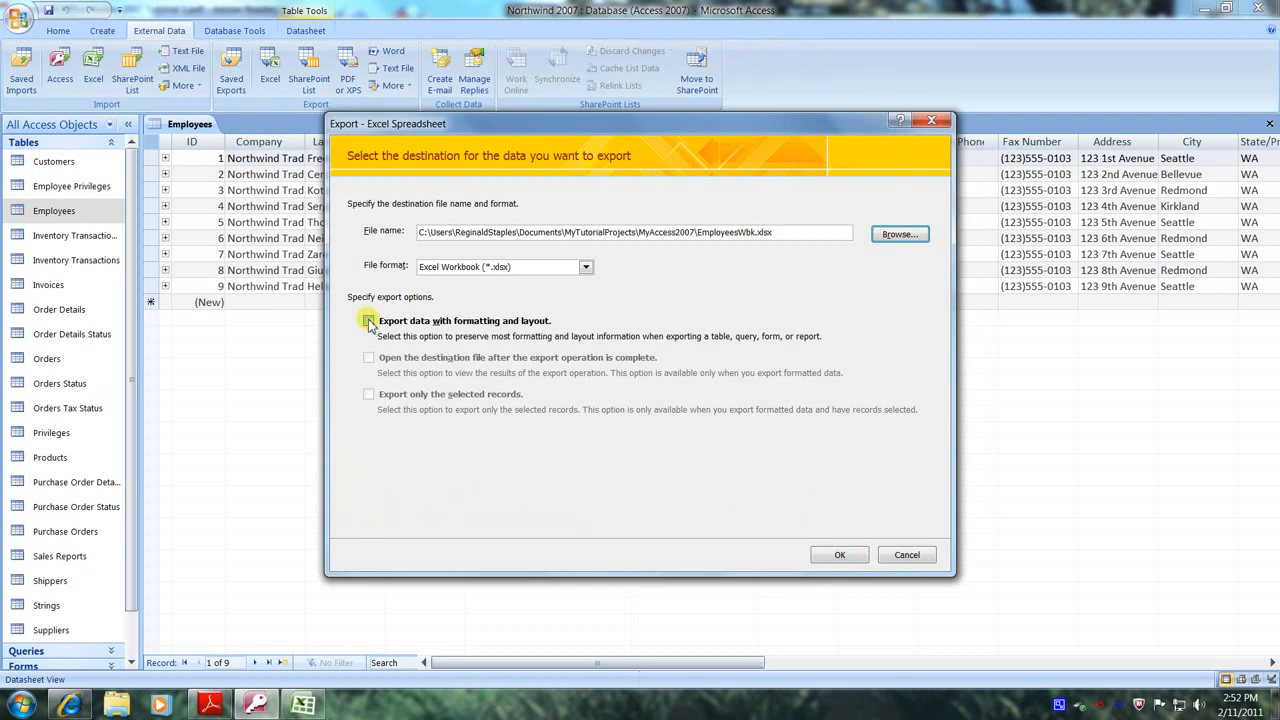
pyautogui.click(369, 320)
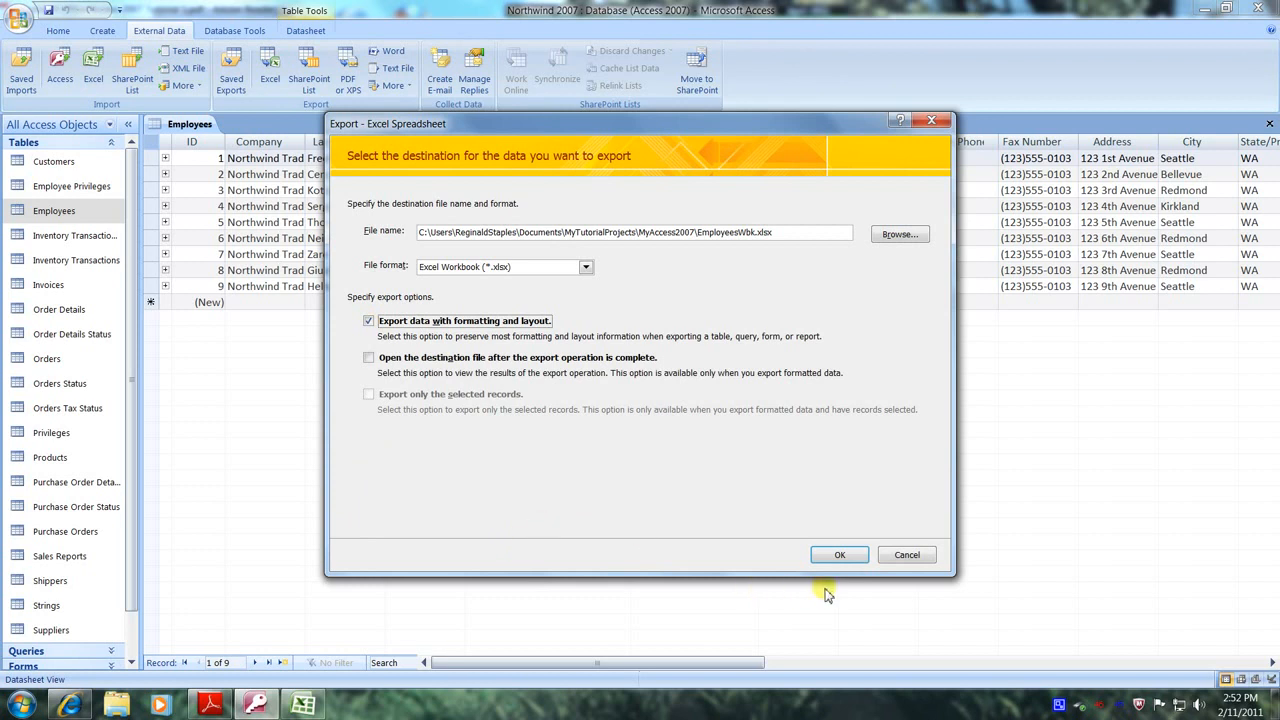
pyautogui.click(839, 555)
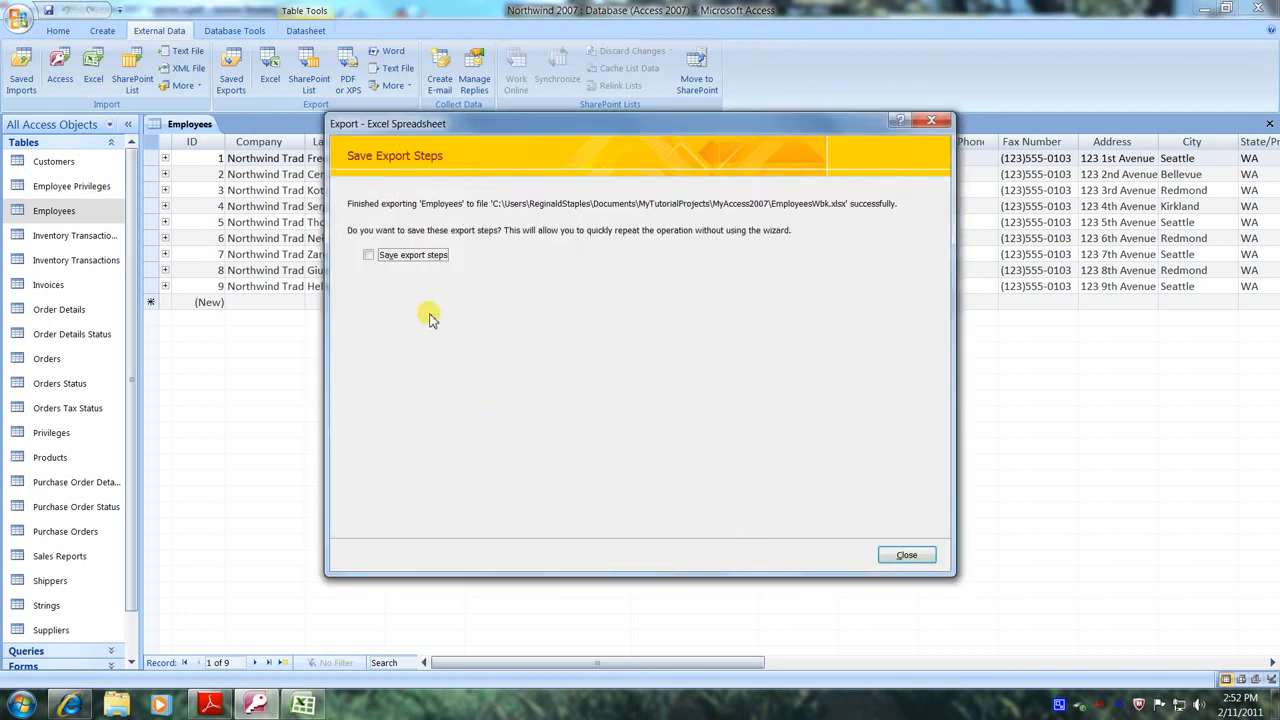
pyautogui.moveTo(428, 307)
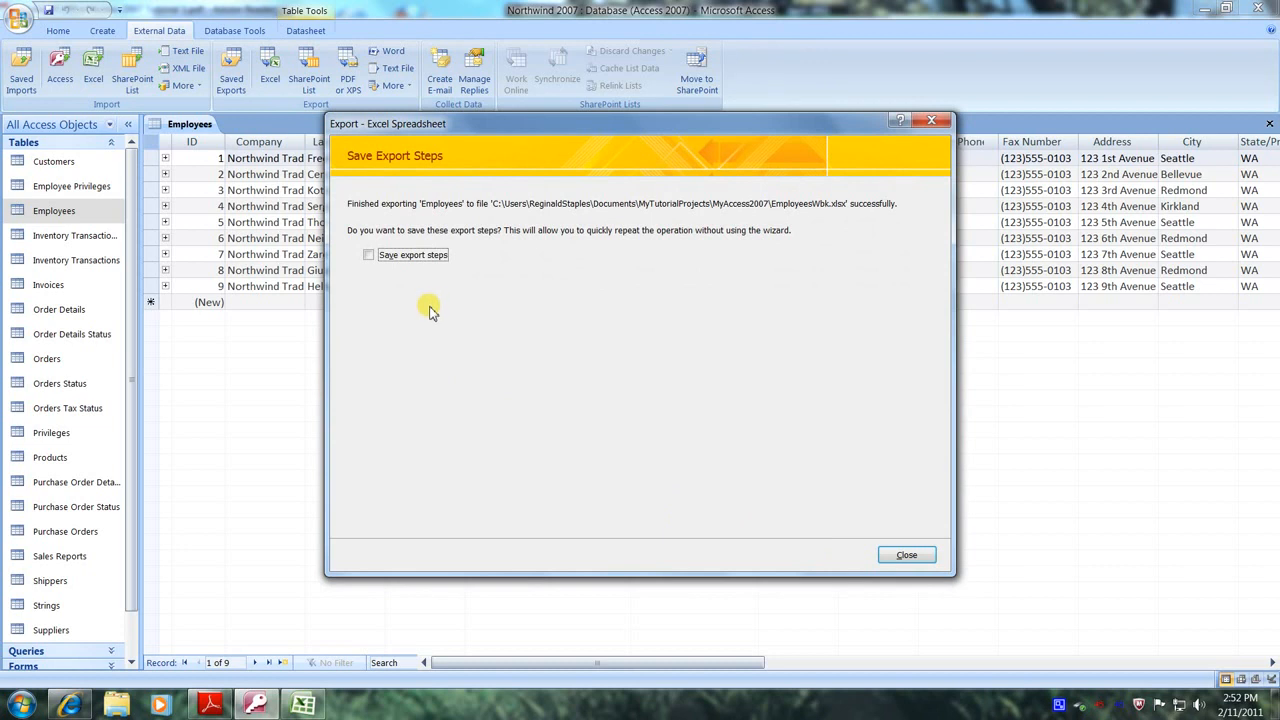
pyautogui.moveTo(427, 308)
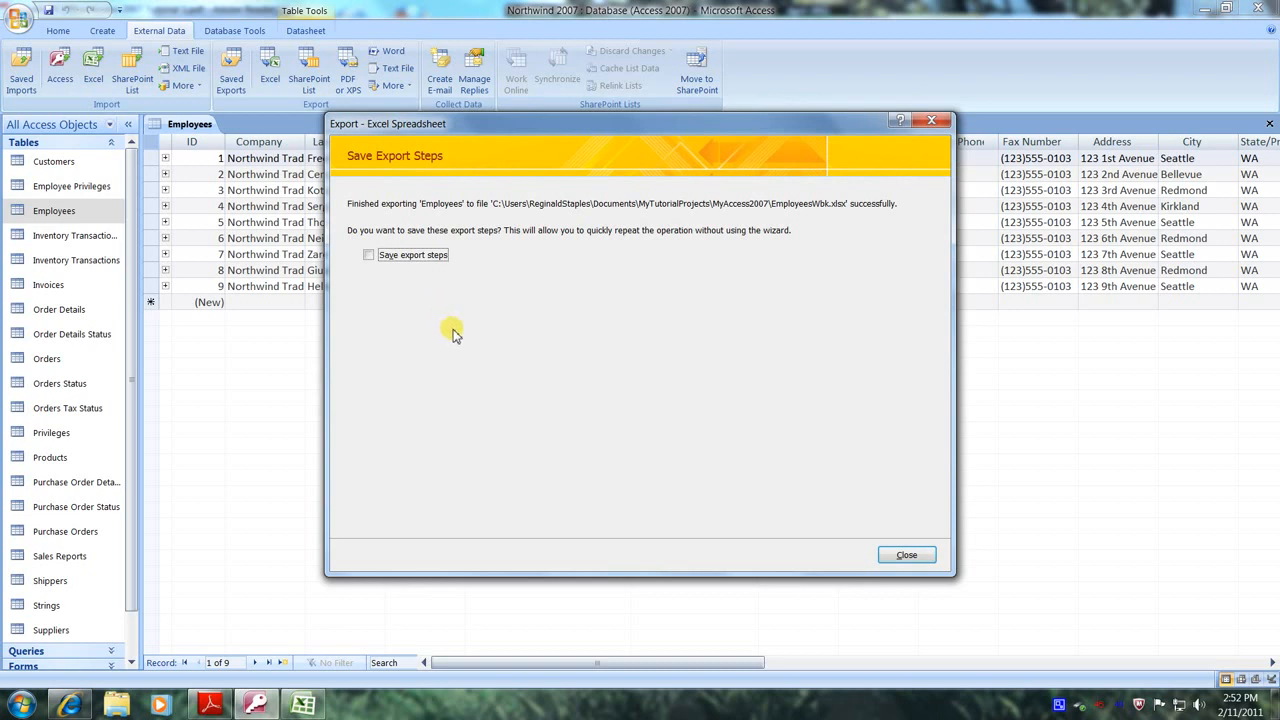
pyautogui.click(905, 554)
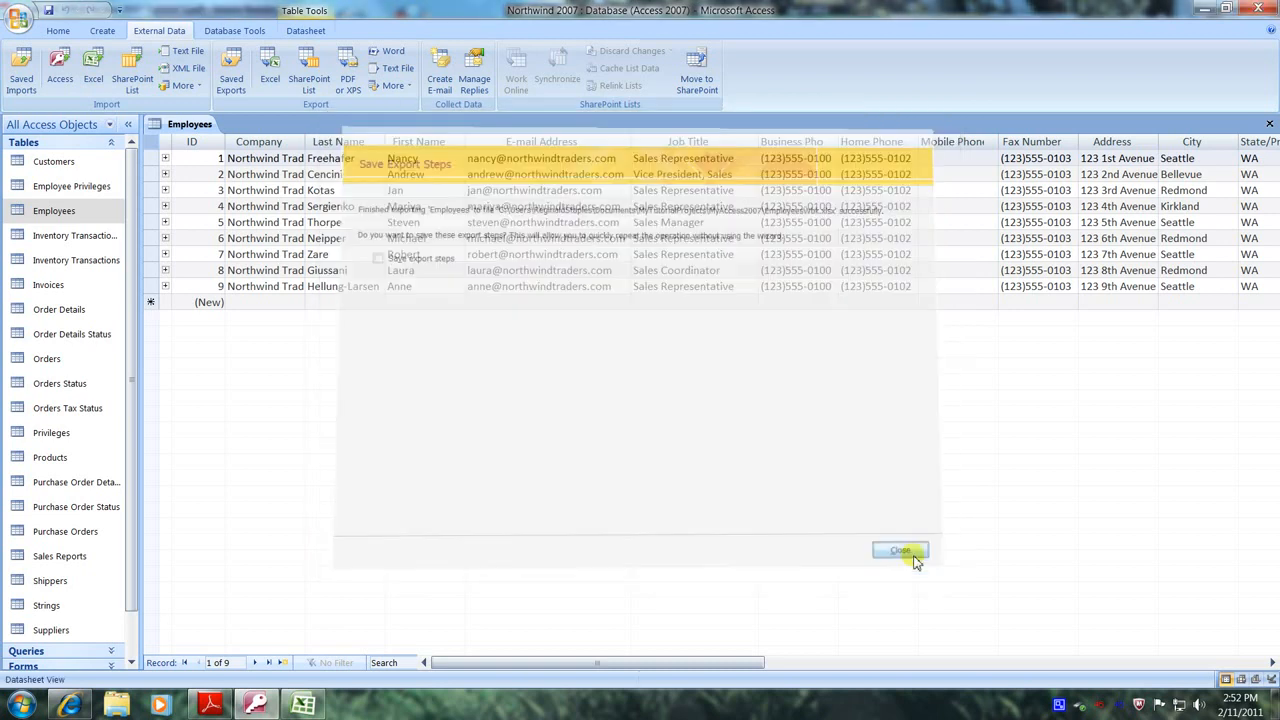
pyautogui.click(899, 550)
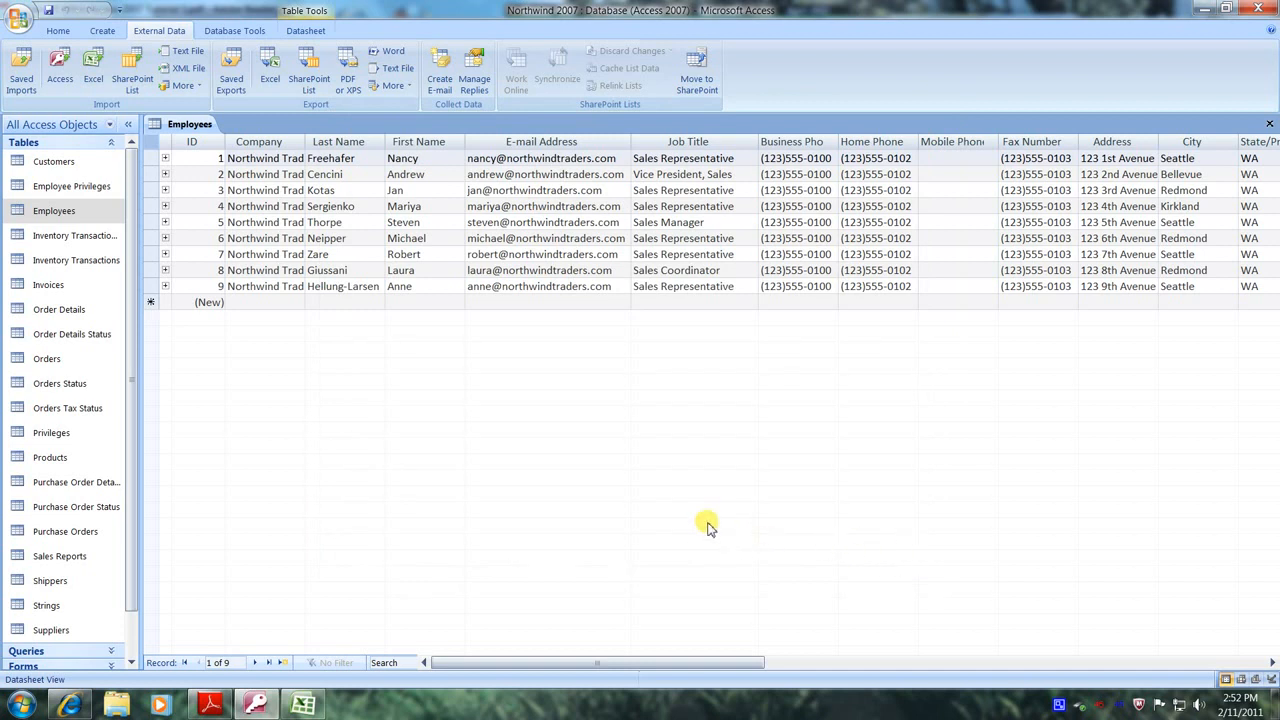
pyautogui.moveTo(402, 576)
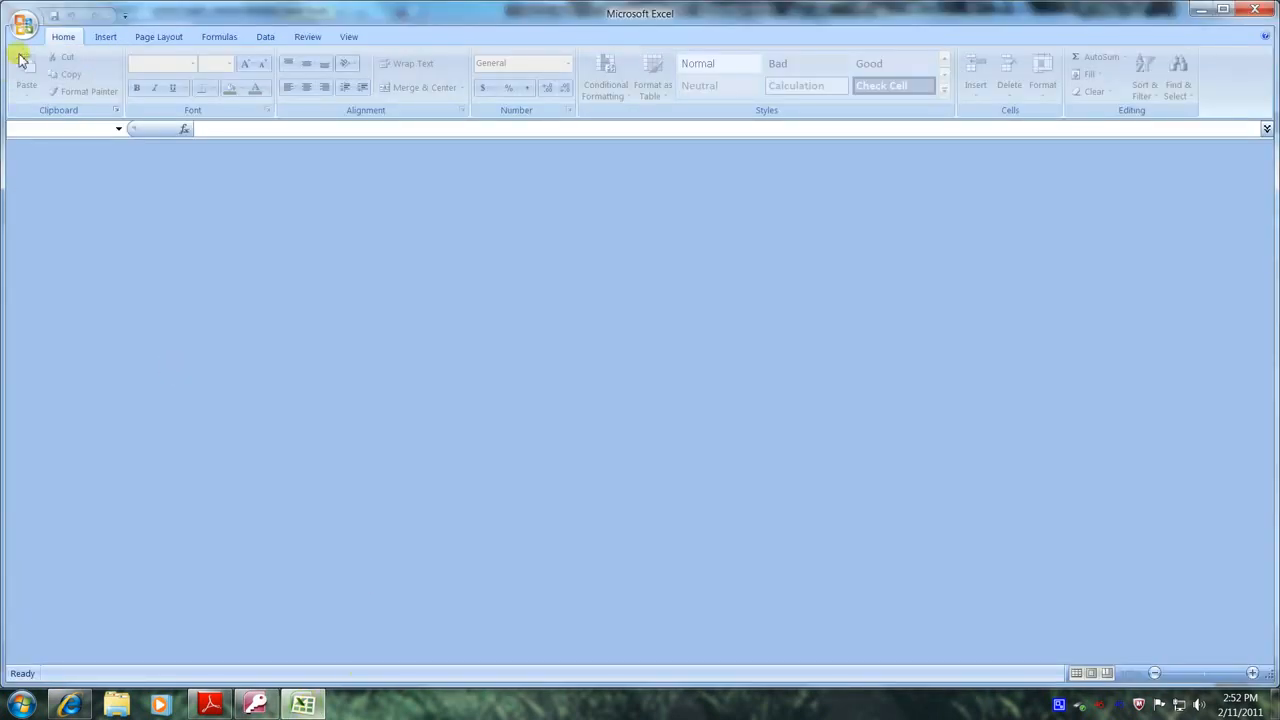
# Open EmployeesWbk.xlsx from the MyAccess2007 folder in Excel
pyautogui.click(24, 25)
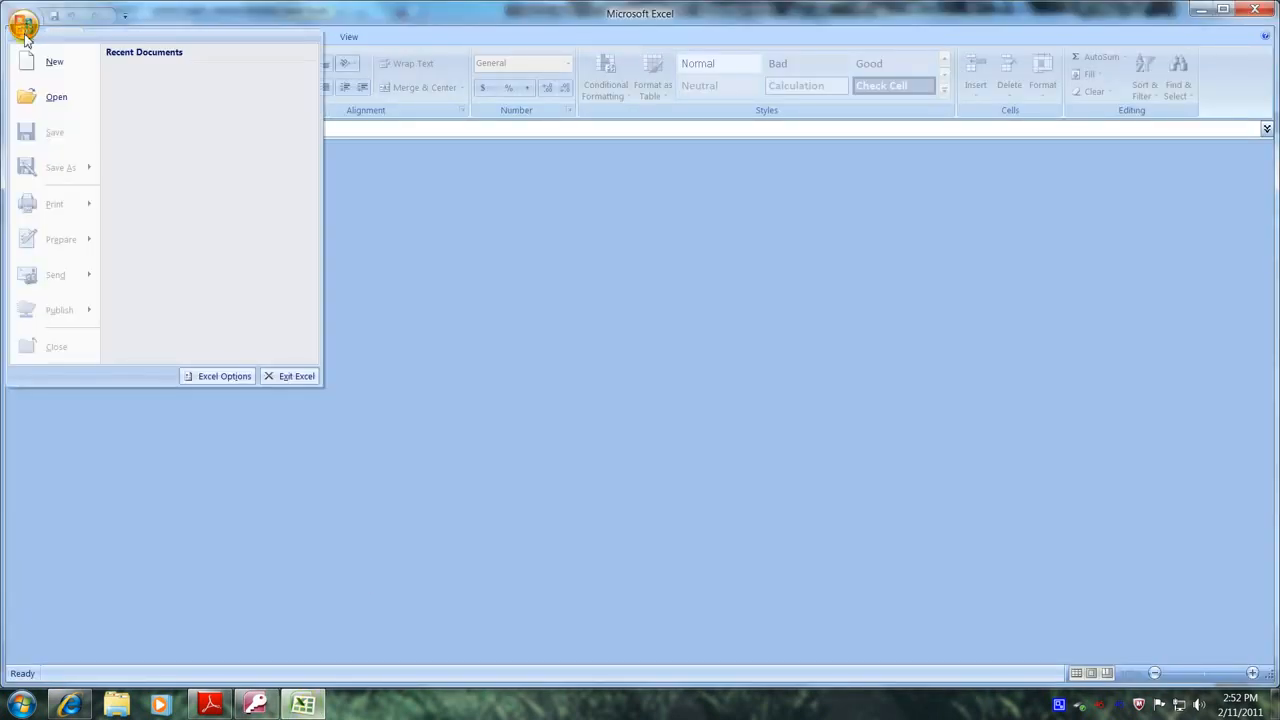
pyautogui.moveTo(56, 97)
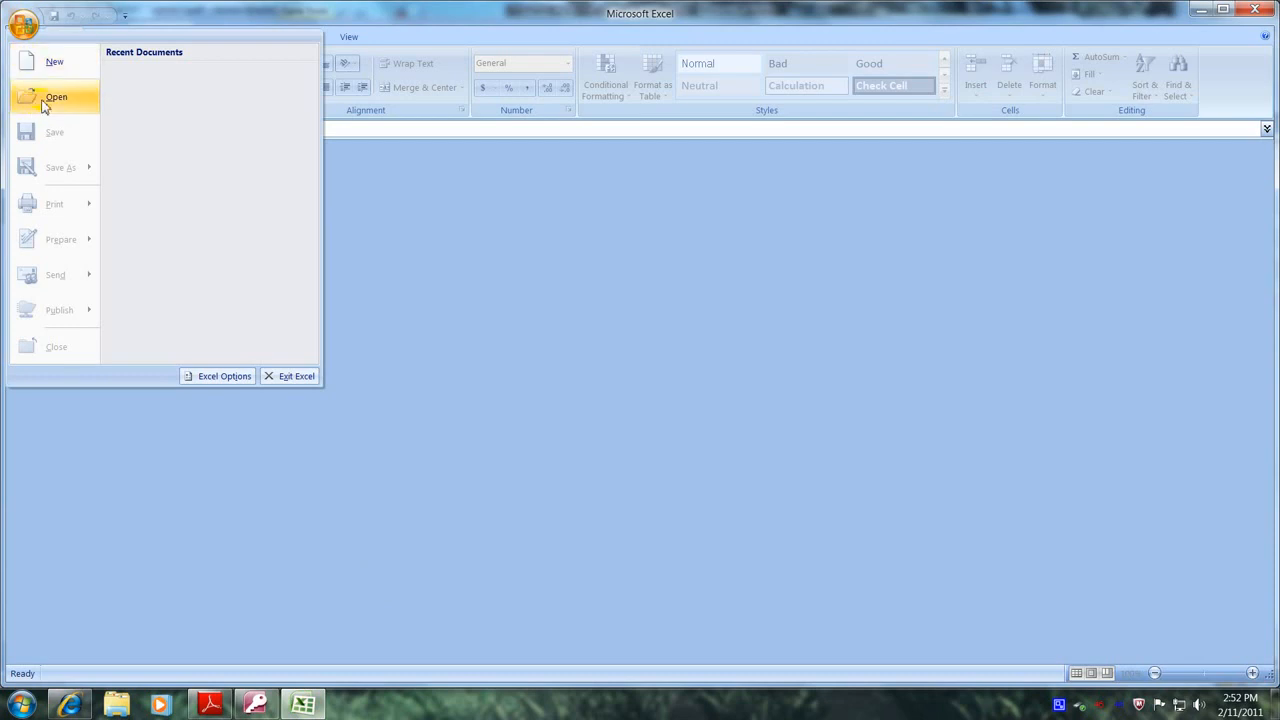
pyautogui.click(56, 96)
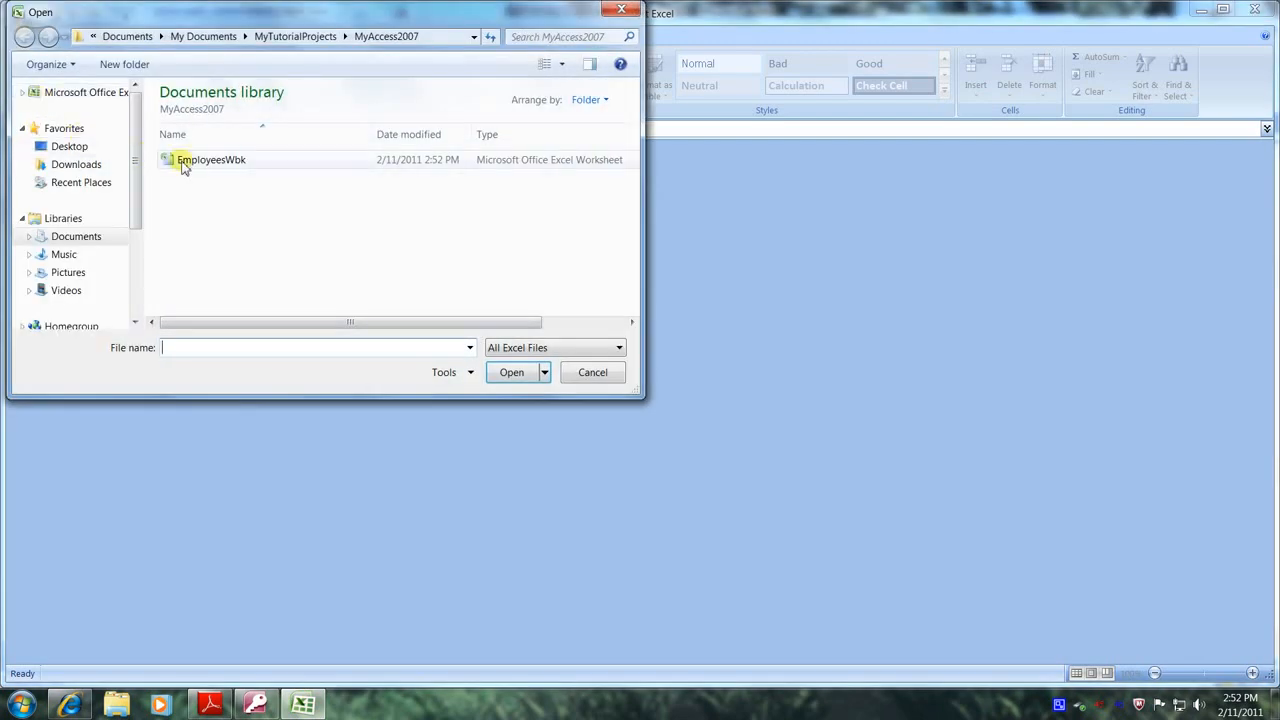
pyautogui.click(210, 159)
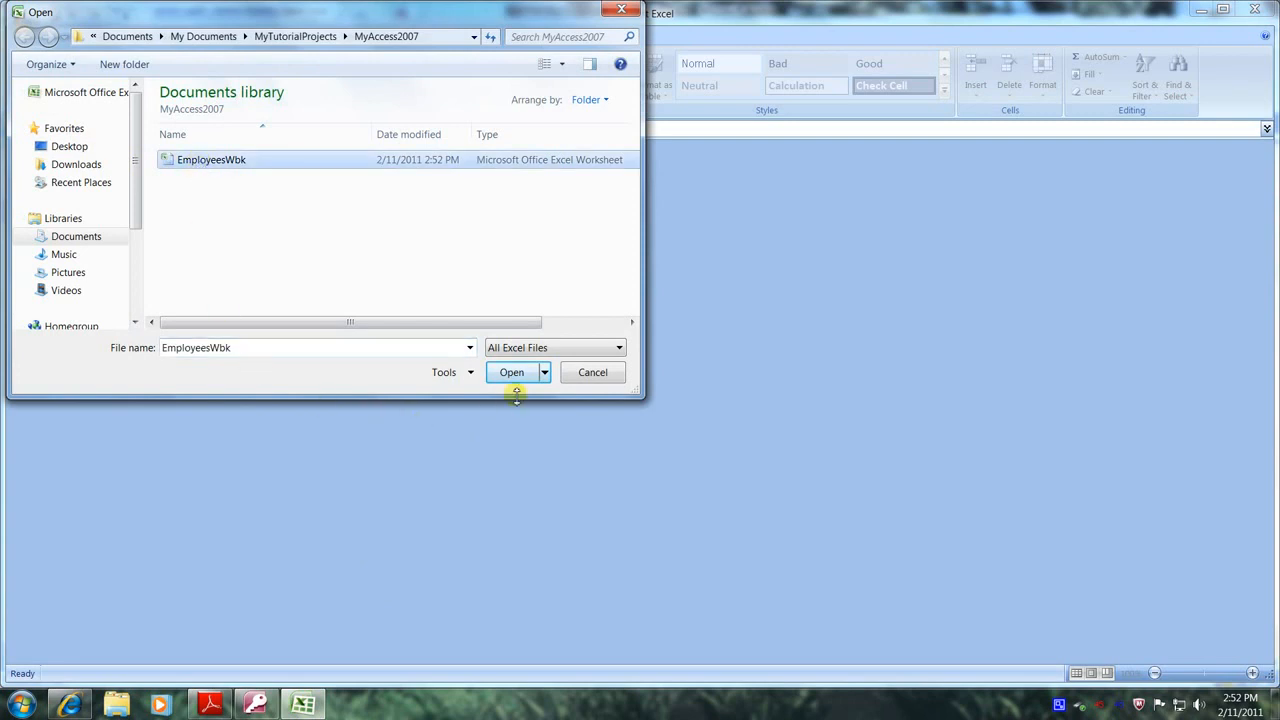
pyautogui.click(511, 372)
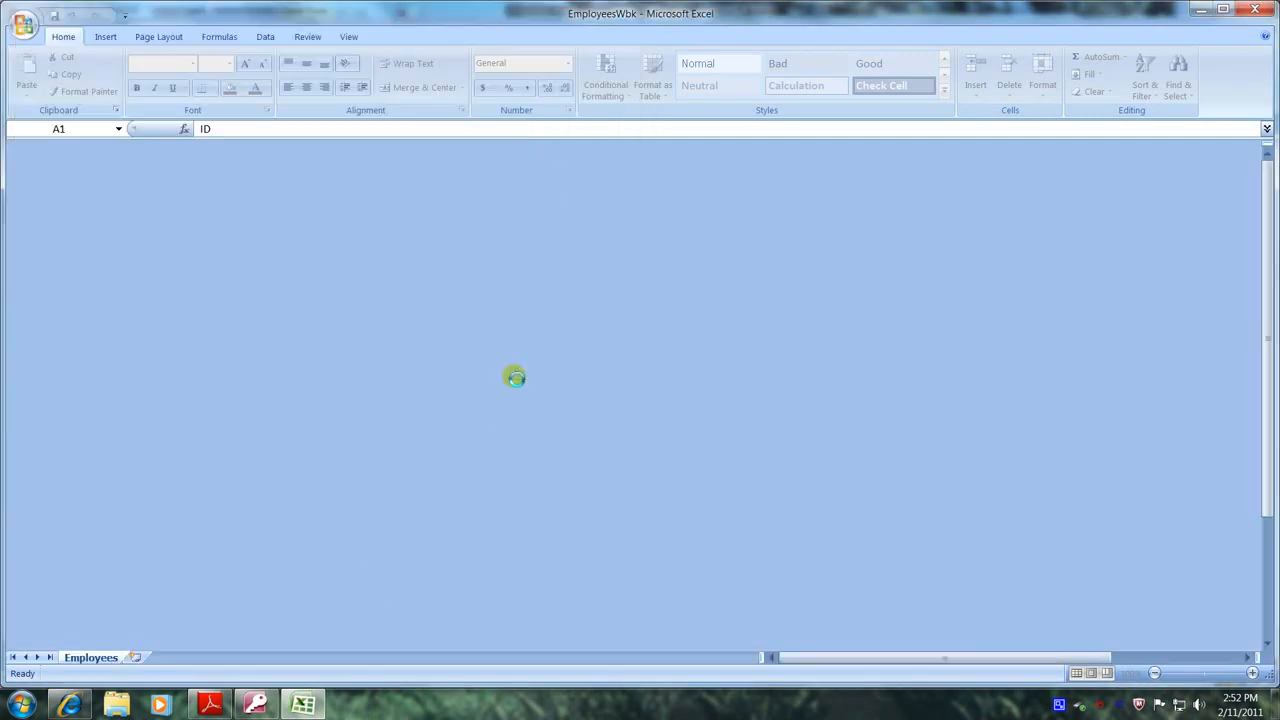